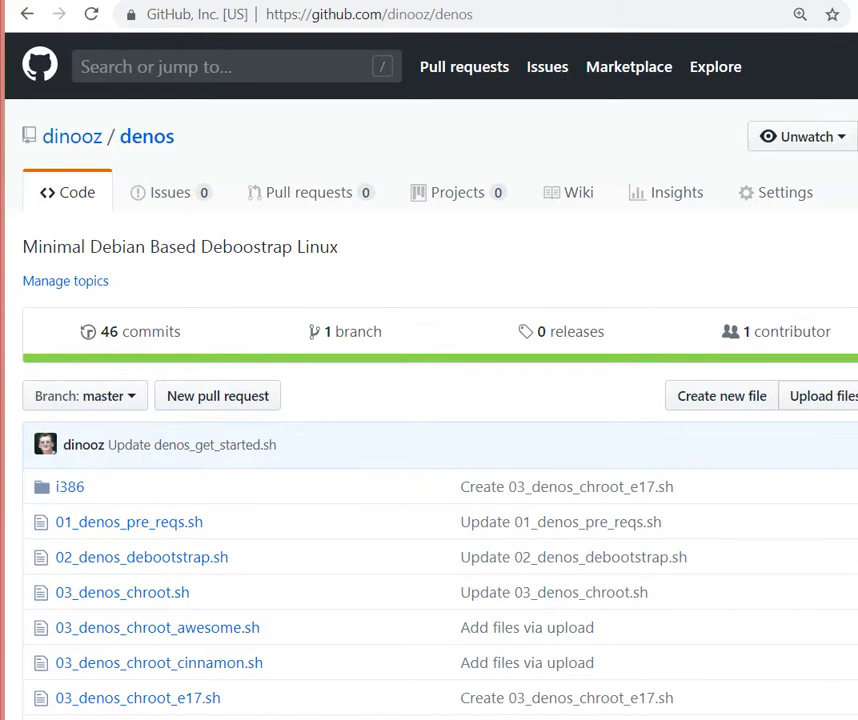
{"action": "mouse_move", "coordinate": [148, 348]}
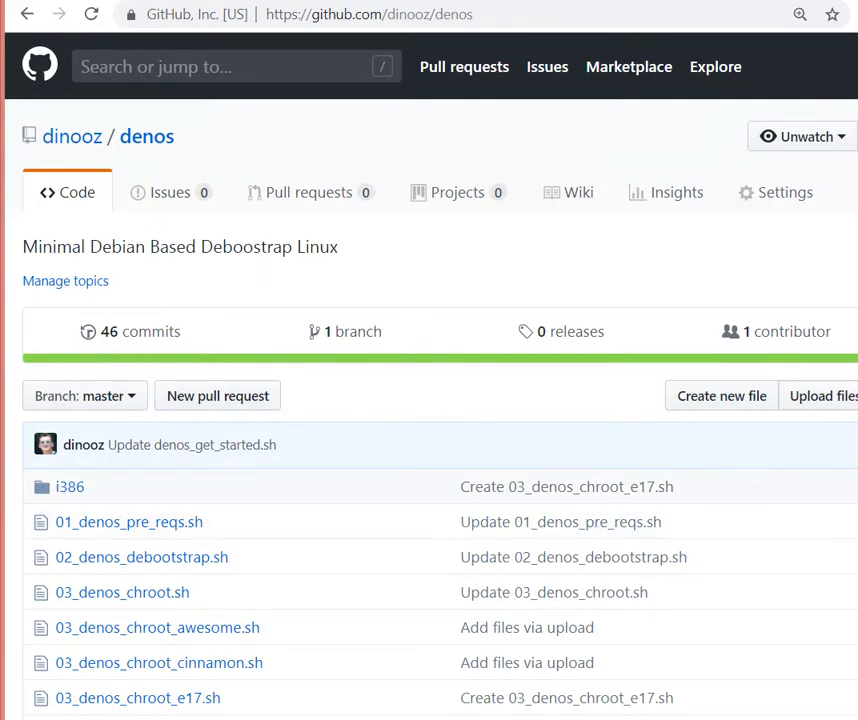
Browse the dinooz/denos repository file list and select denos_get_started.sh.
{"action": "scroll", "scroll_direction": "down", "scroll_amount": 3}
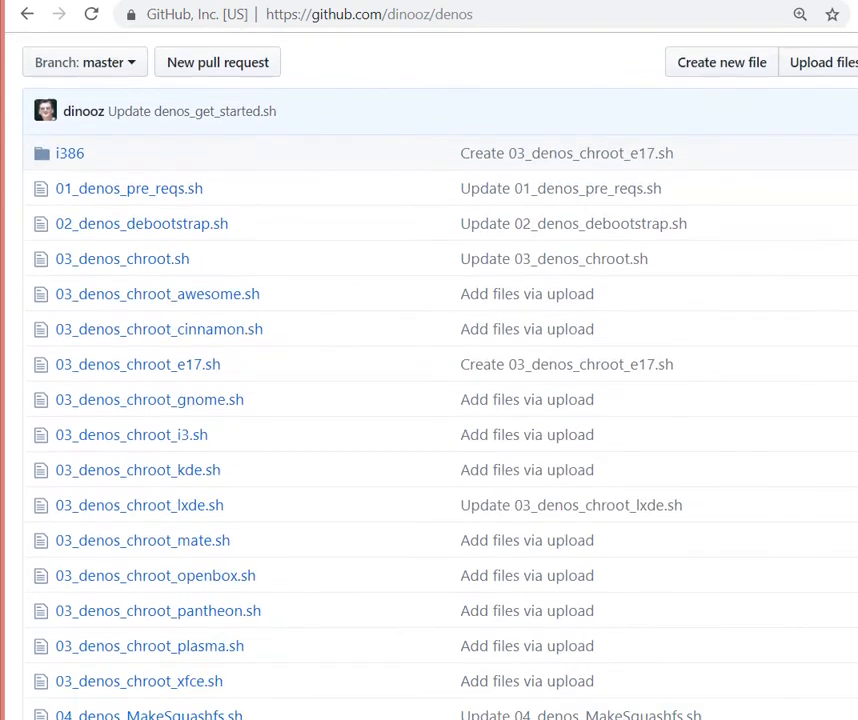
{"action": "scroll", "scroll_direction": "down", "scroll_amount": 3}
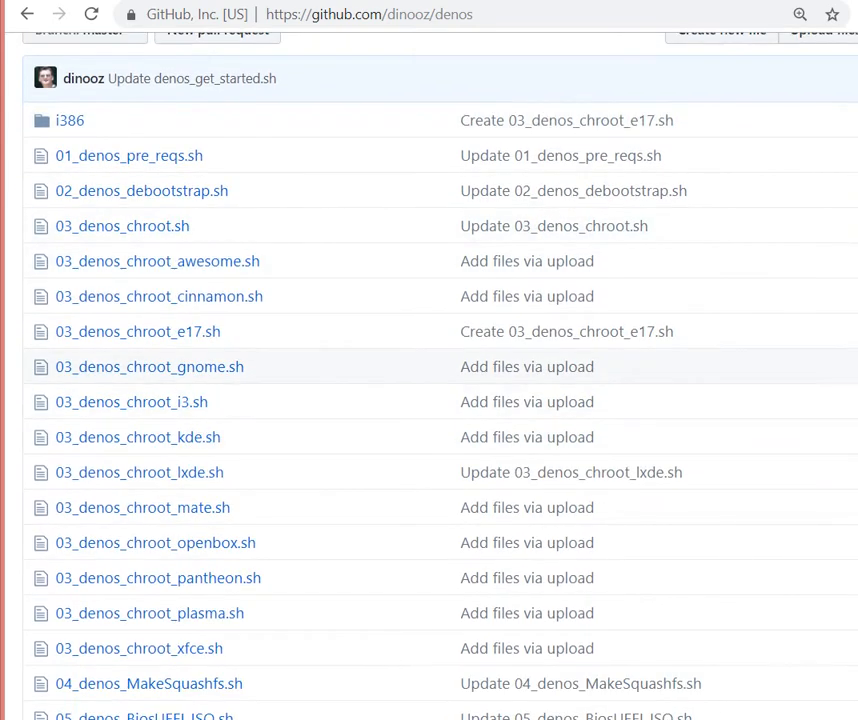
{"action": "scroll", "scroll_direction": "down", "scroll_amount": 3}
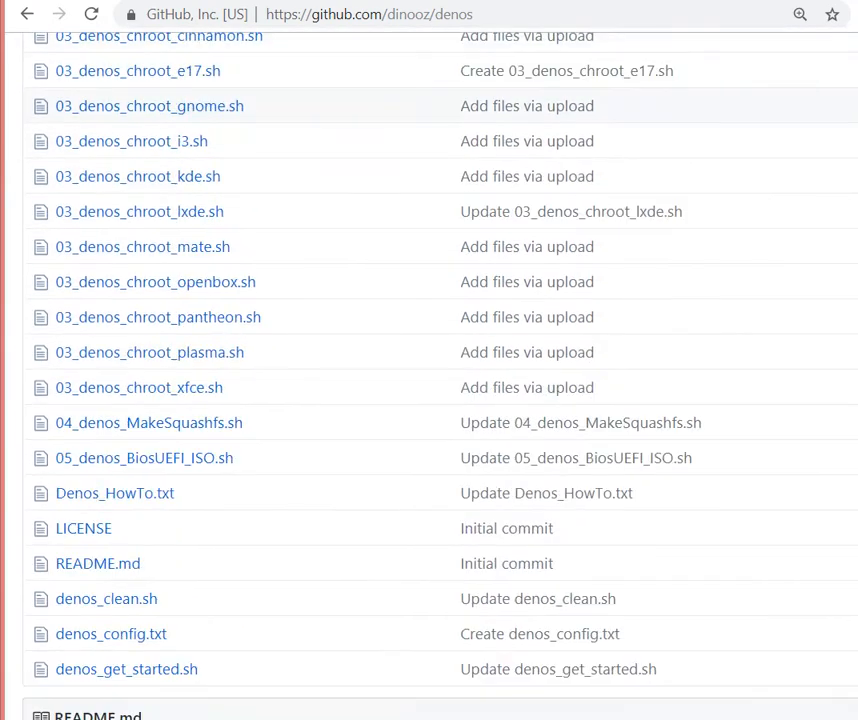
{"action": "scroll", "scroll_direction": "up", "scroll_amount": 3}
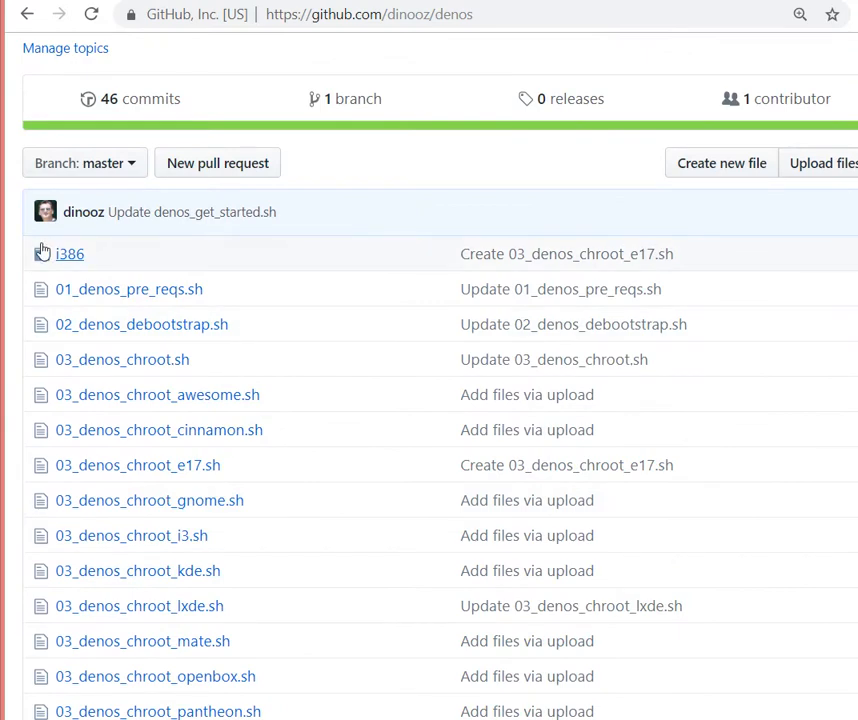
{"action": "left_click", "coordinate": [68, 252]}
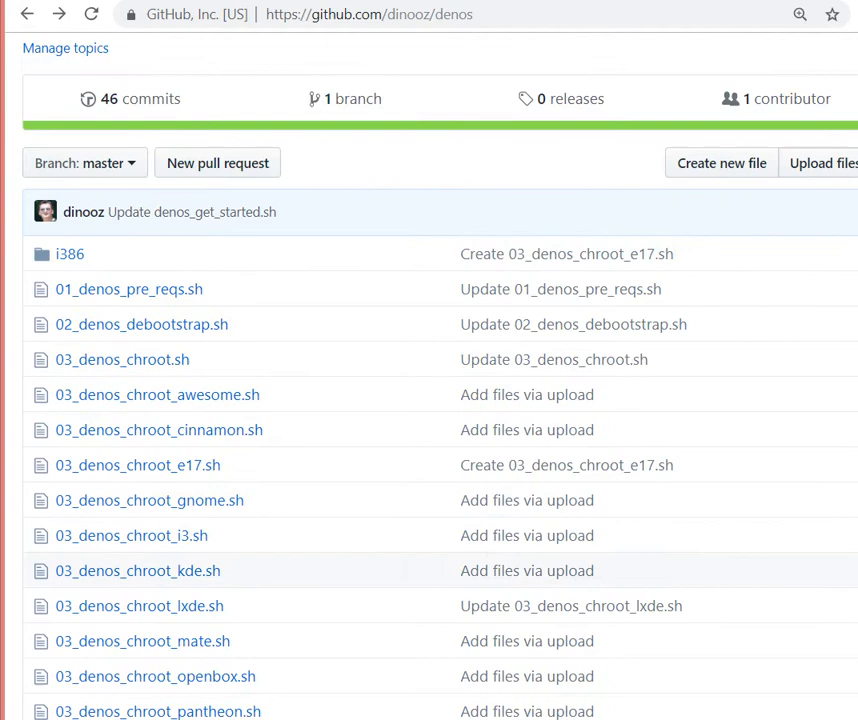
{"action": "scroll", "scroll_direction": "down", "scroll_amount": 3}
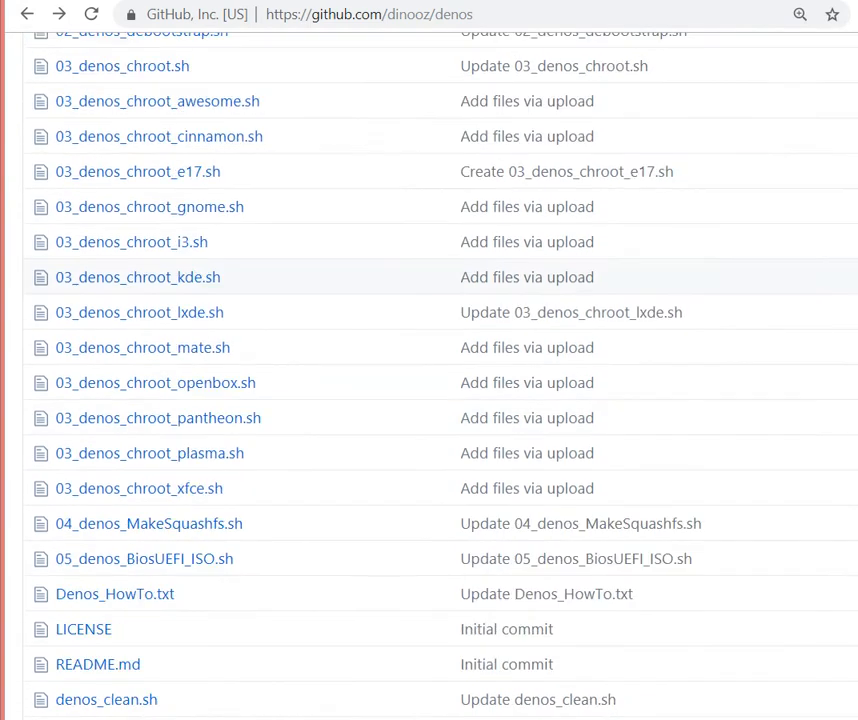
{"action": "scroll", "scroll_direction": "down", "scroll_amount": 3}
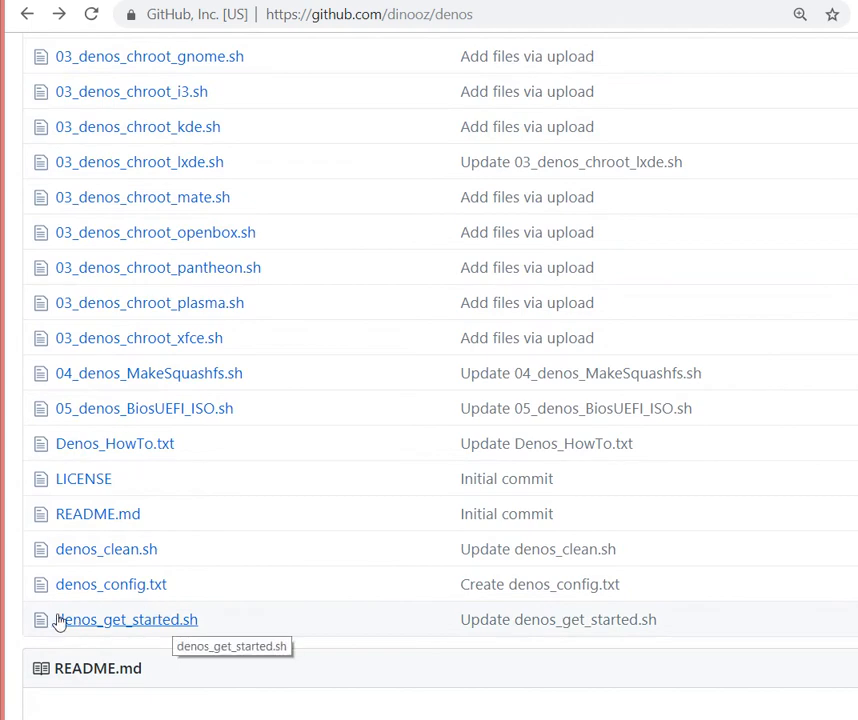
{"action": "left_click", "coordinate": [126, 620]}
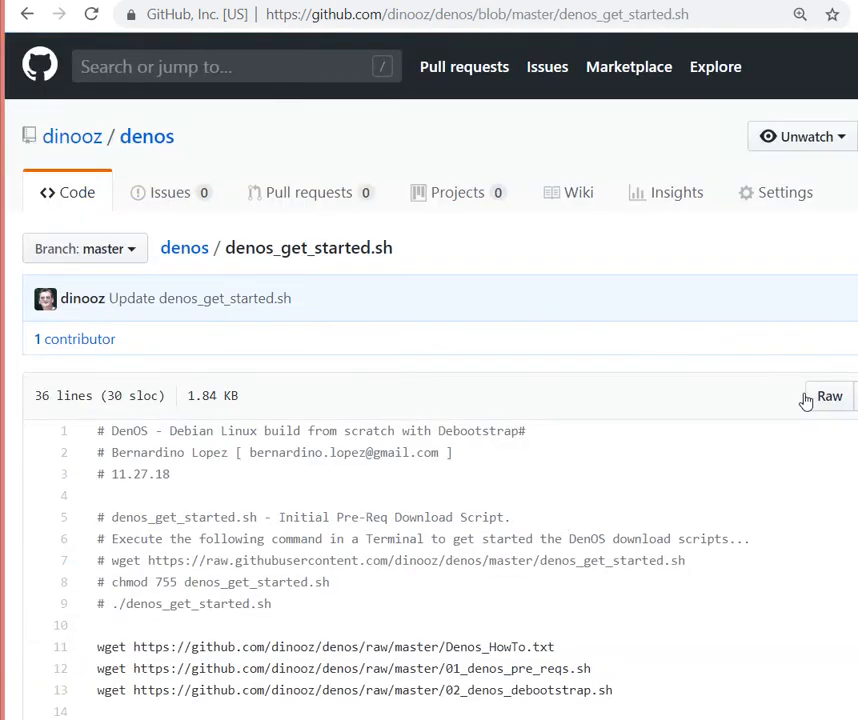
View denos_get_started.sh as raw plain text listing its download commands.
{"action": "left_click", "coordinate": [828, 396]}
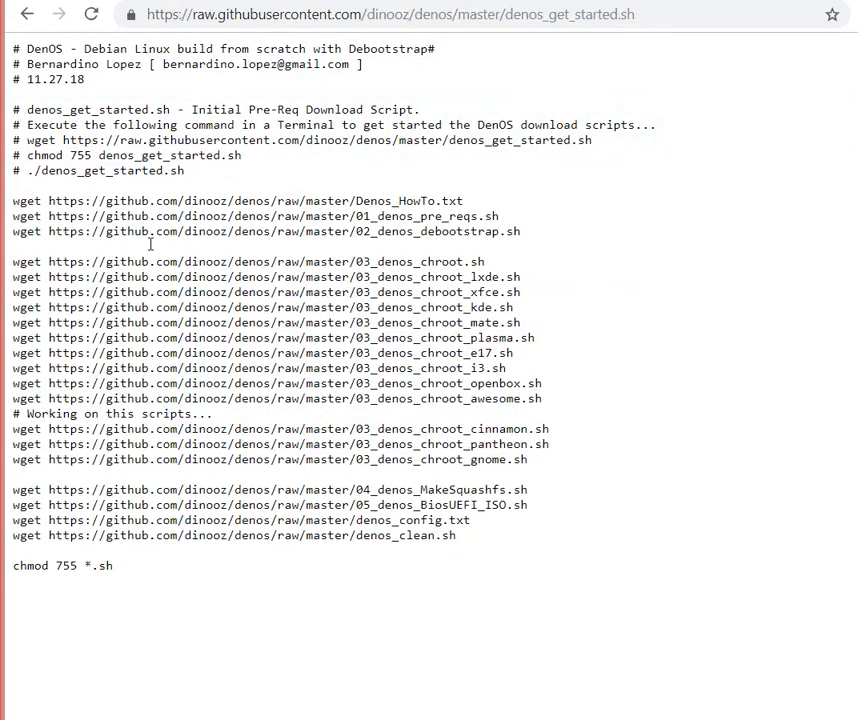
{"action": "mouse_move", "coordinate": [368, 412]}
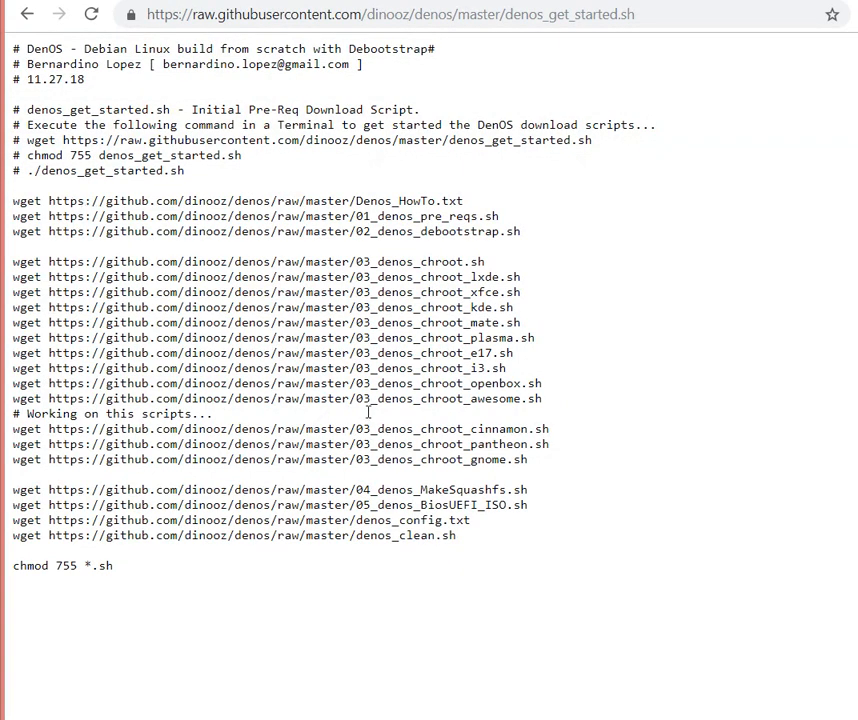
{"action": "left_click", "coordinate": [390, 14]}
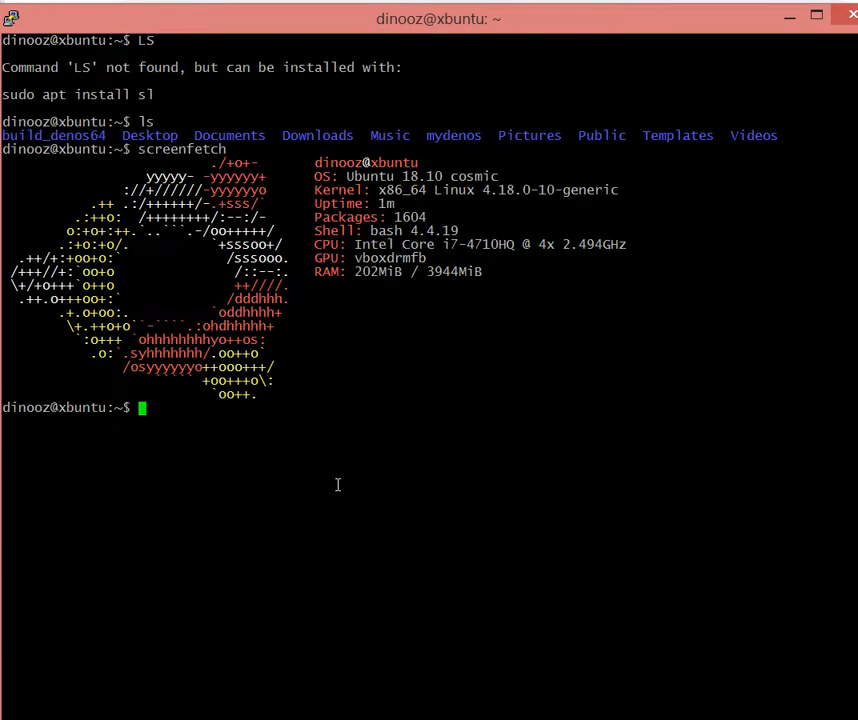
{"action": "mouse_move", "coordinate": [330, 196]}
{"action": "type", "text": "ls"}
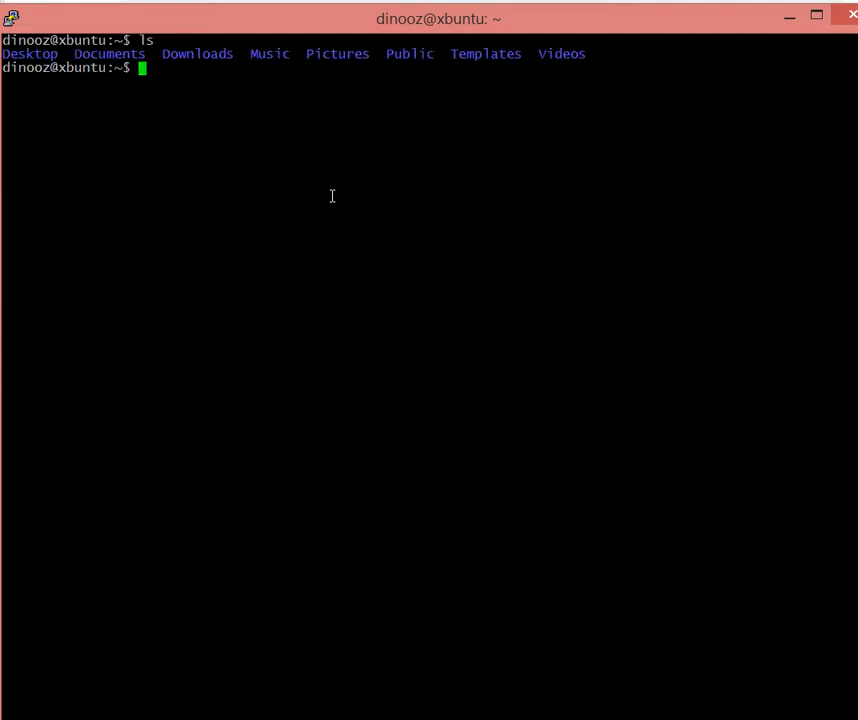
Create the mydenos folder and wget the raw denos_get_started.sh into it.
{"action": "type", "text": "m"}
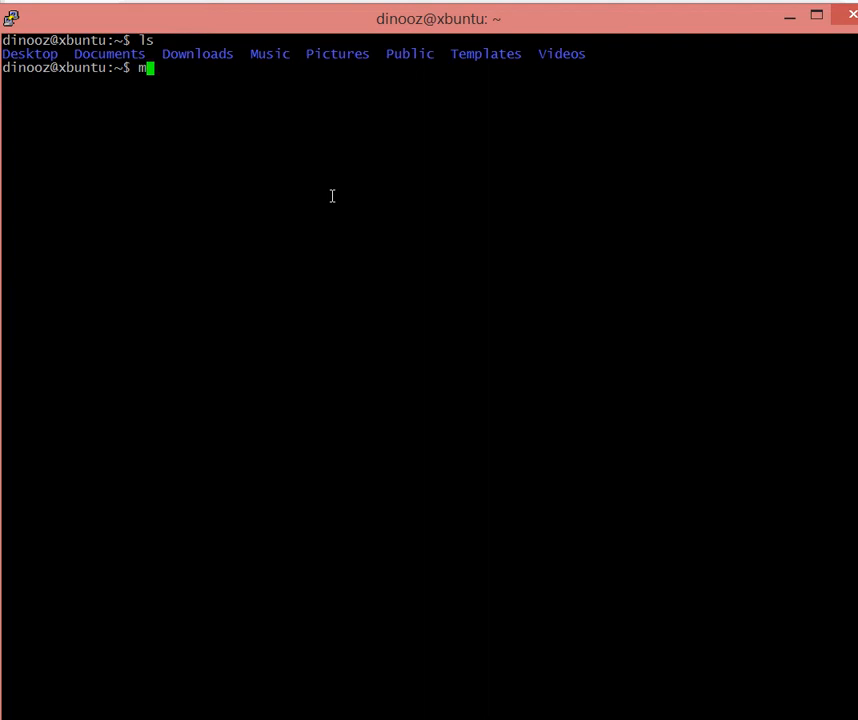
{"action": "type", "text": "kdir mydenos"}
{"action": "type", "text": "cd mydenos/"}
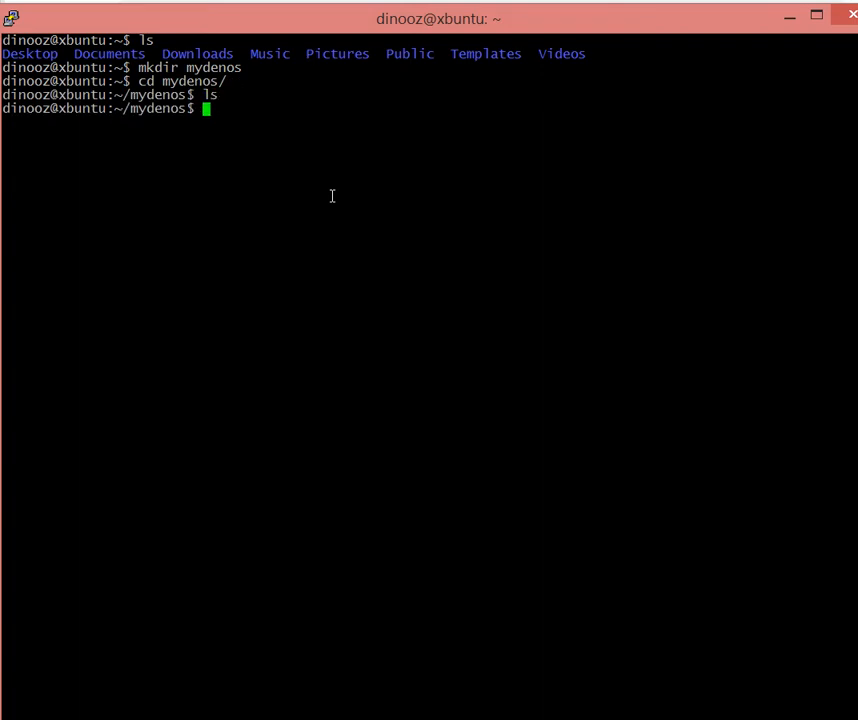
{"action": "type", "text": "wget https://raw.githubusercontent.com/dinooz/denos/master/denos_get_started.sh"}
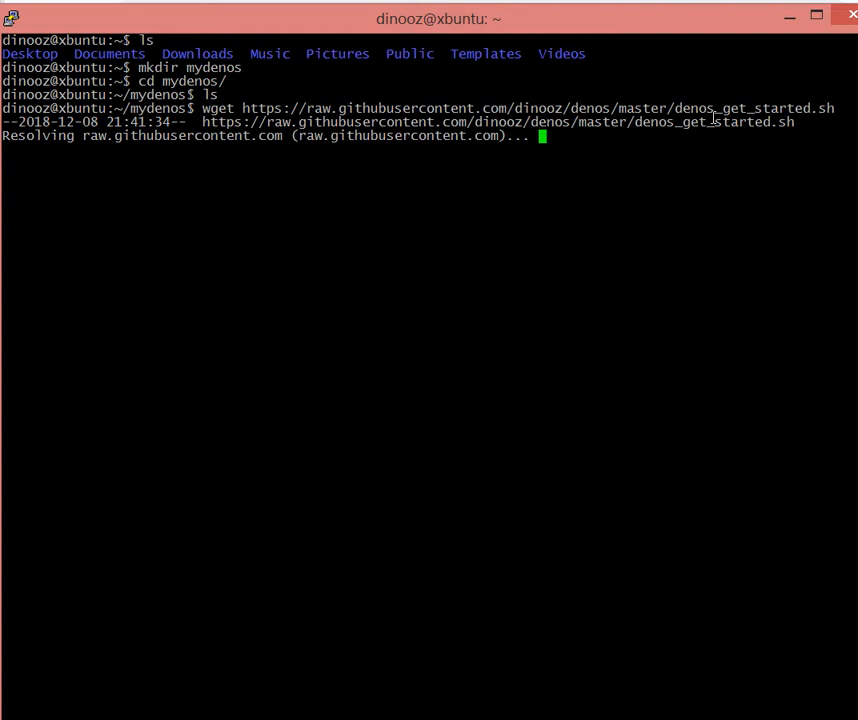
Make denos_get_started.sh executable with chmod 755 and run it to fetch the DenOS scripts.
{"action": "type", "text": "ch"}
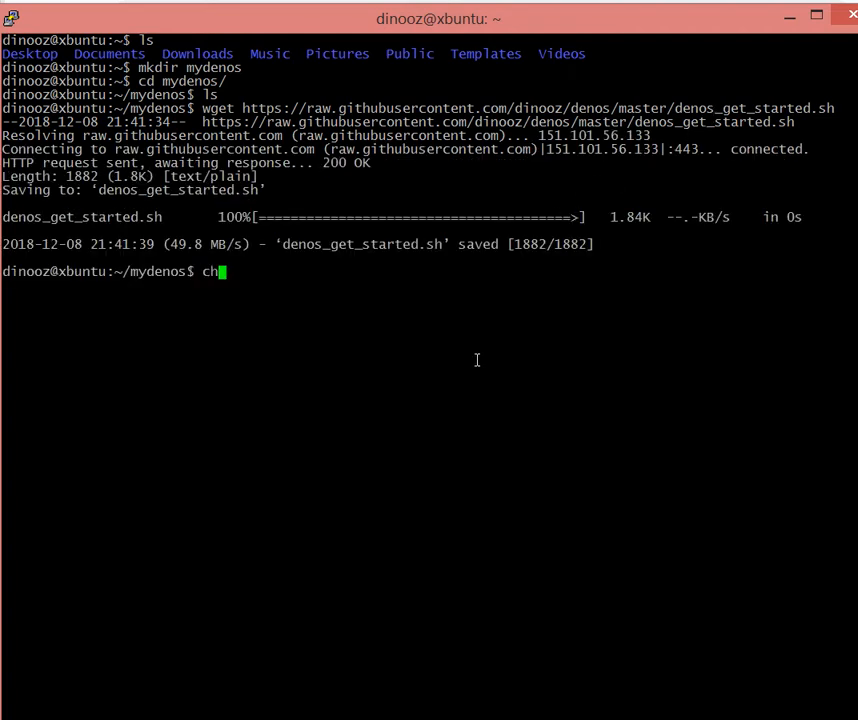
{"action": "type", "text": "mod 755 ."}
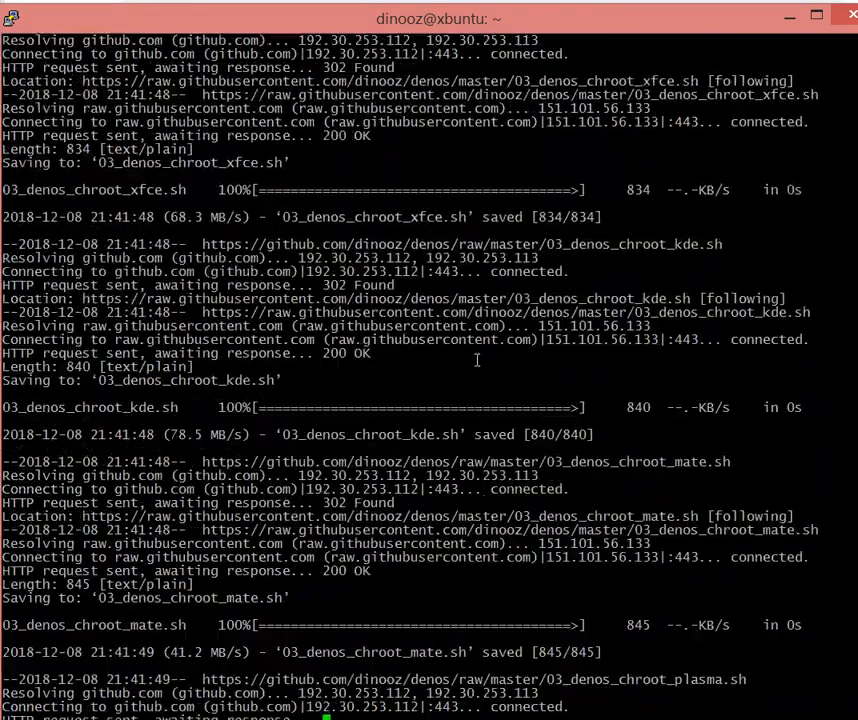
{"action": "scroll", "scroll_direction": "down", "scroll_amount": 3}
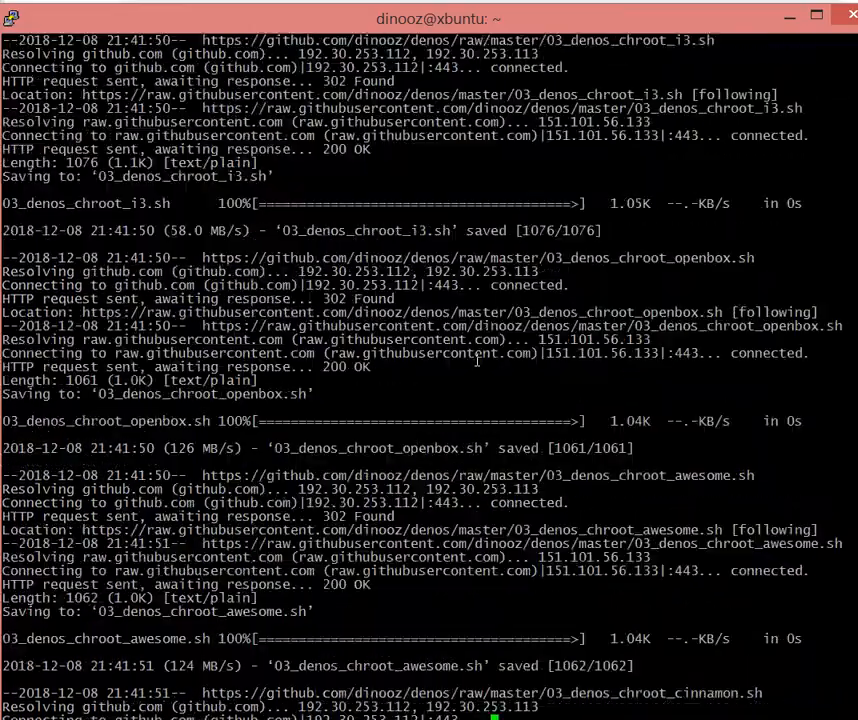
{"action": "scroll", "scroll_direction": "down", "scroll_amount": 3}
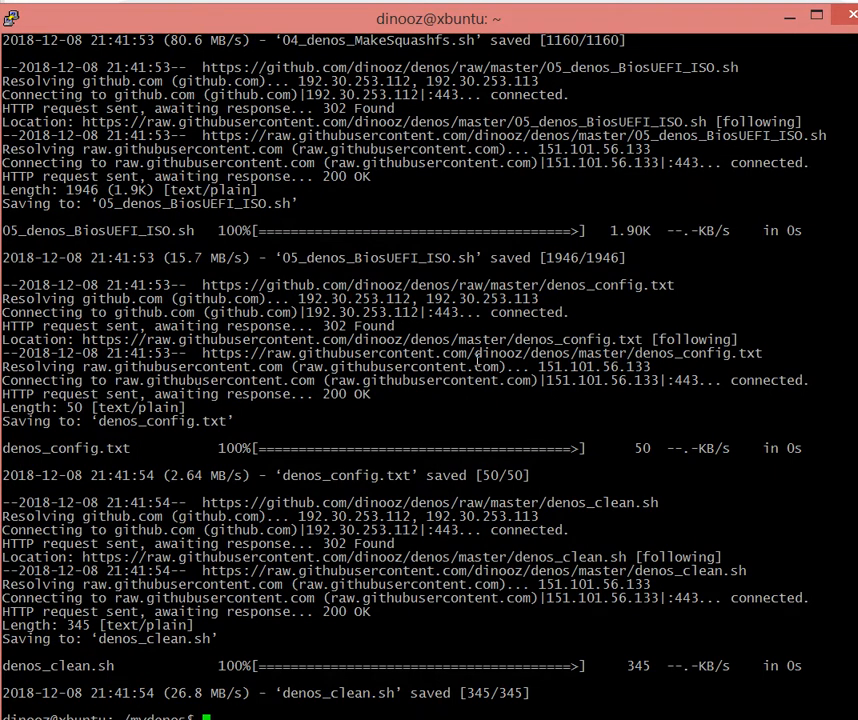
List the downloaded scripts and print 01_denos_pre_reqs.sh.
{"action": "type", "text": "ls -l"}
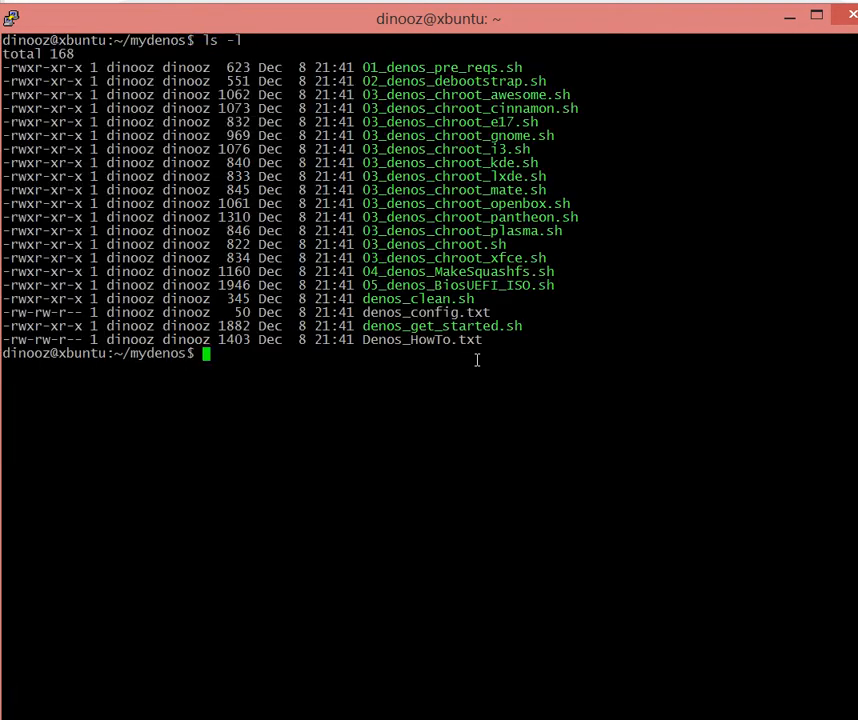
{"action": "mouse_move", "coordinate": [378, 388]}
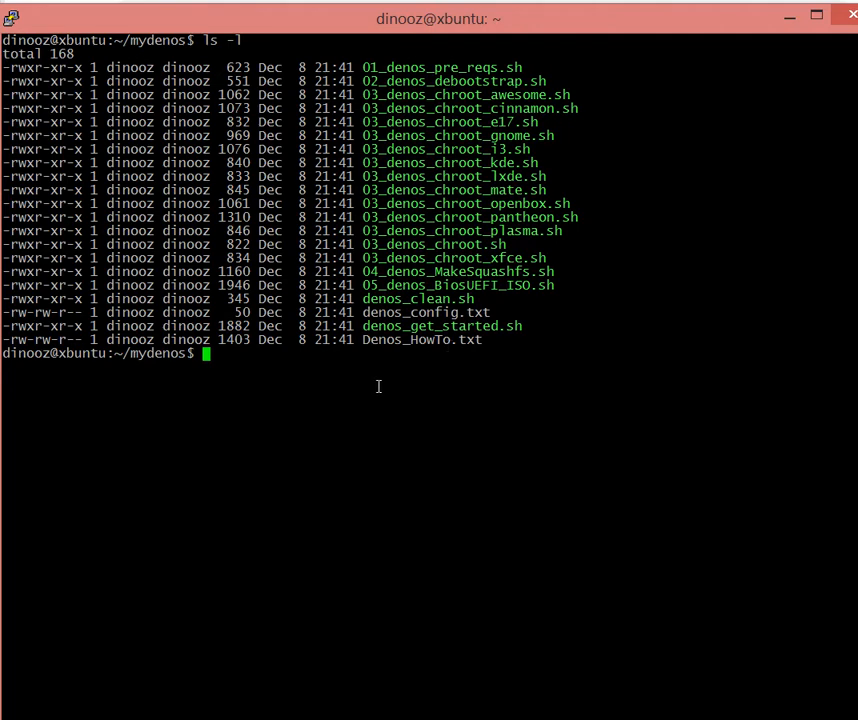
{"action": "type", "text": "cat 01_denos_pre_reqs.sh"}
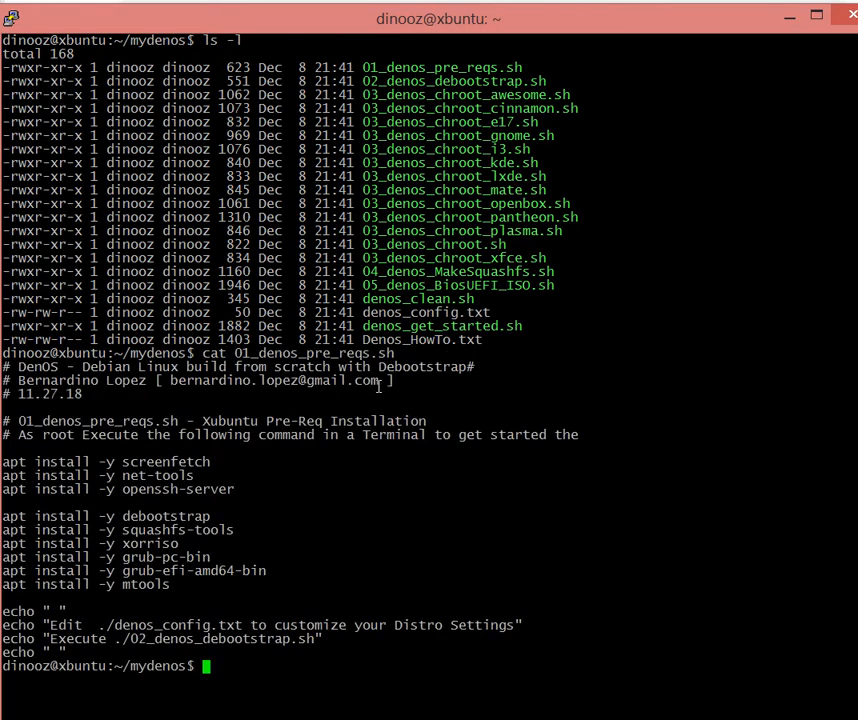
{"action": "mouse_move", "coordinate": [284, 590]}
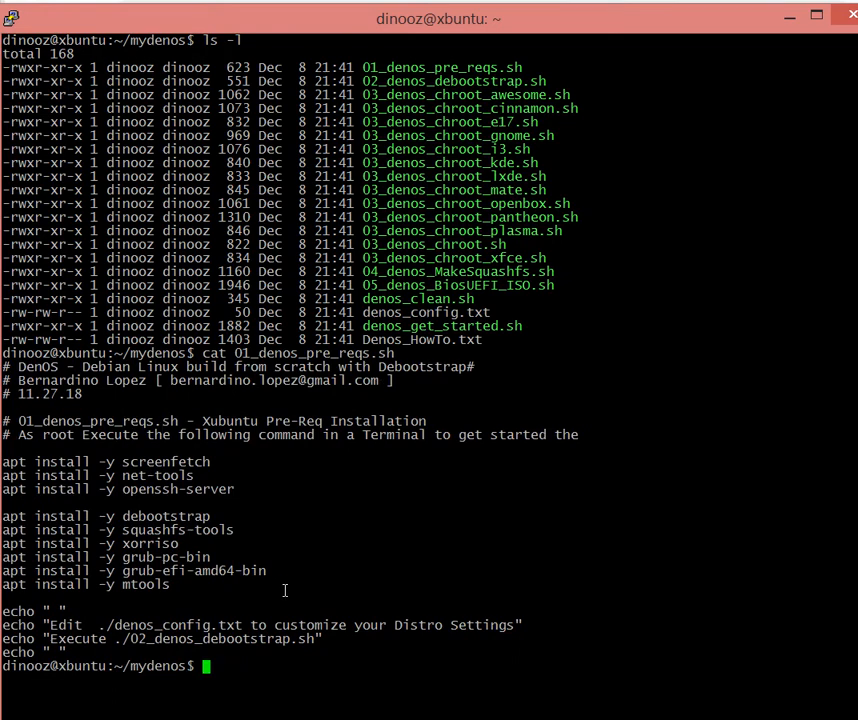
Run sudo ./01_denos_pre_reqs.sh to install screenfetch, net-tools, openssh-server and debootstrap.
{"action": "type", "text": "sudo ."}
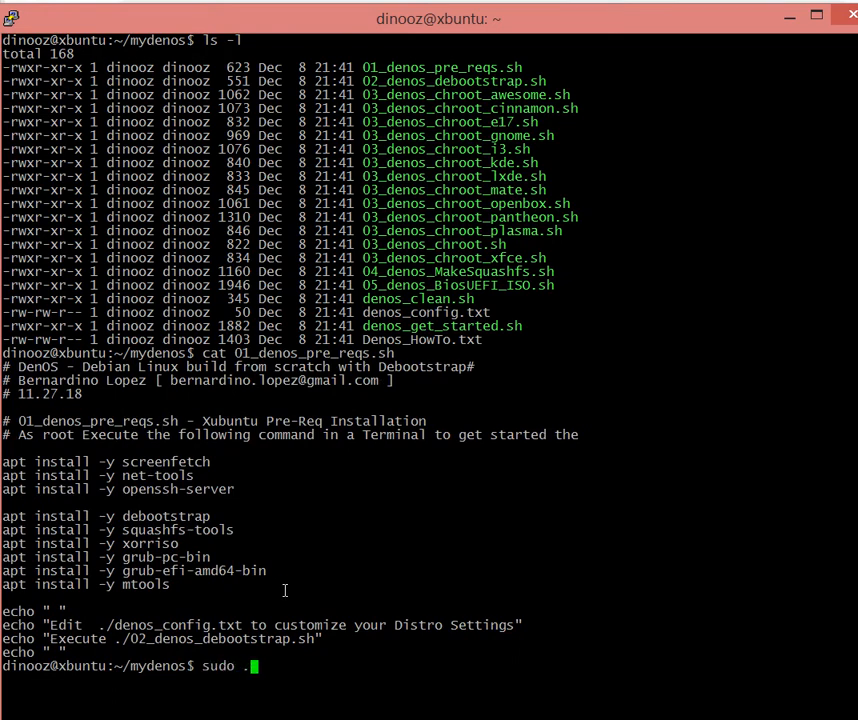
{"action": "type", "text": "/"}
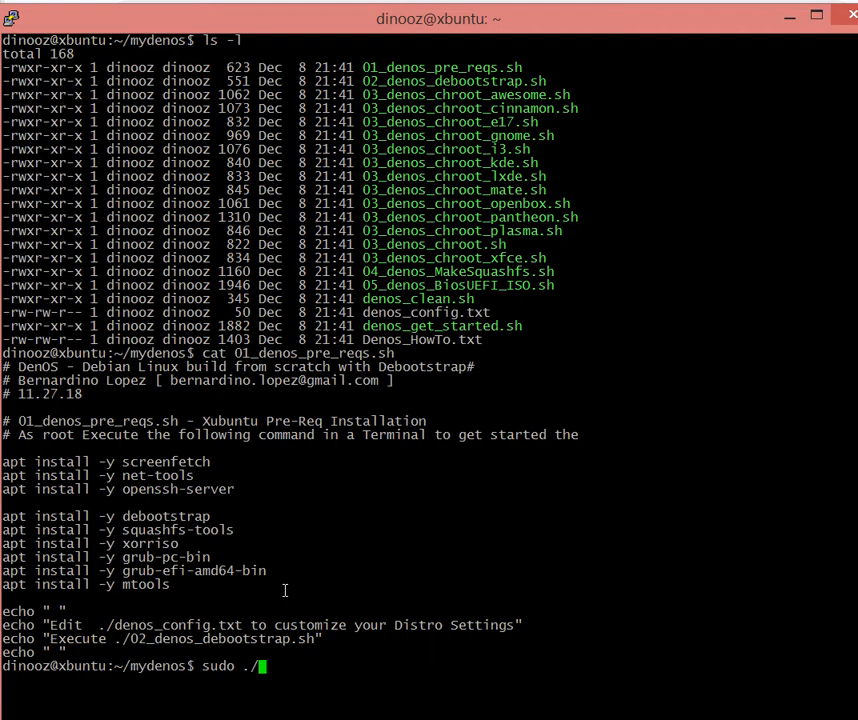
{"action": "type", "text": "01_denos_pre_reqs.sh"}
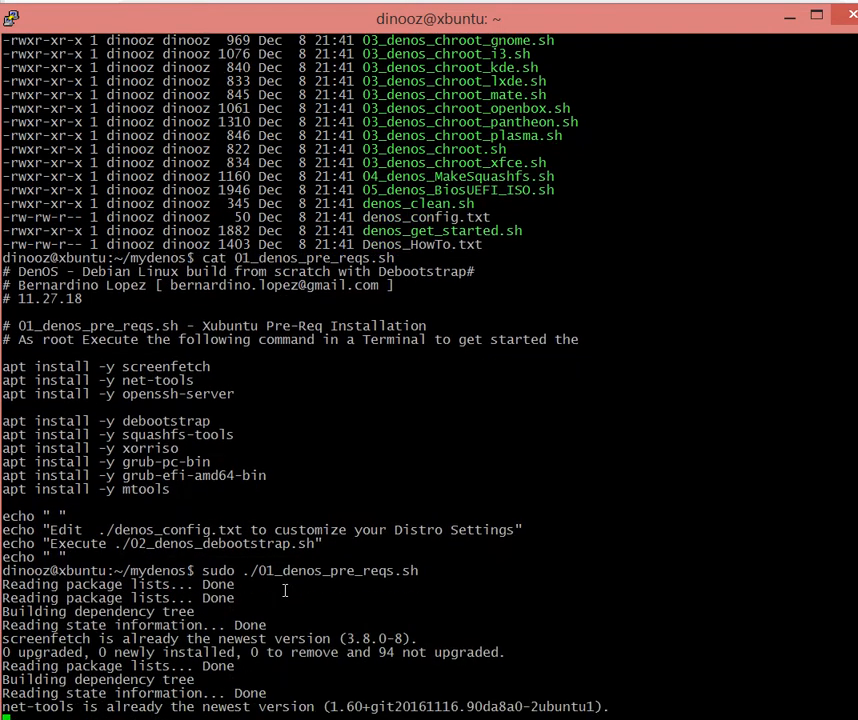
{"action": "scroll", "scroll_direction": "down", "scroll_amount": 3}
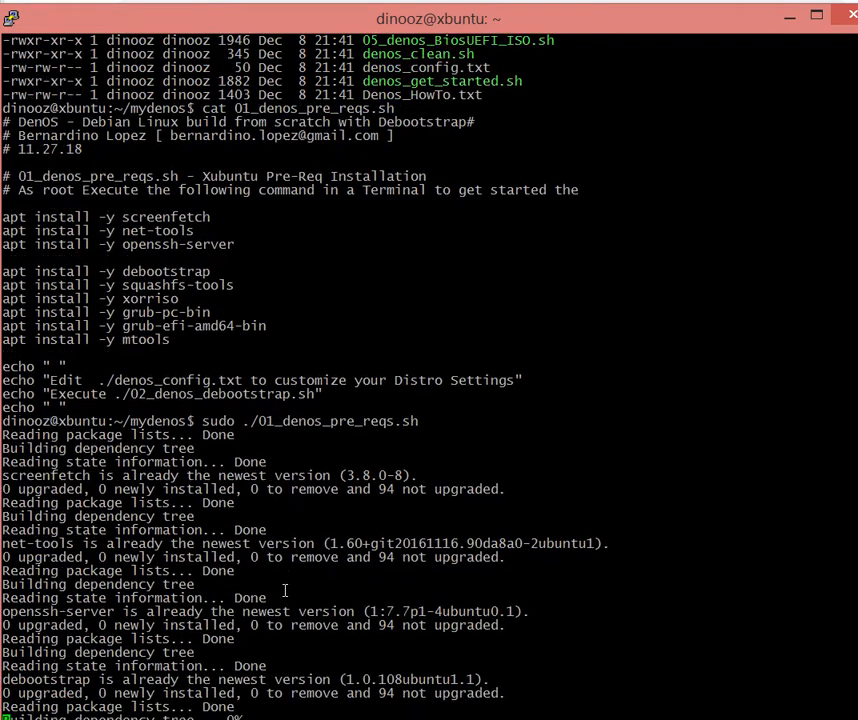
{"action": "scroll", "scroll_direction": "down", "scroll_amount": 3}
{"action": "type", "text": "./02_denos_debootstrap.sh"}
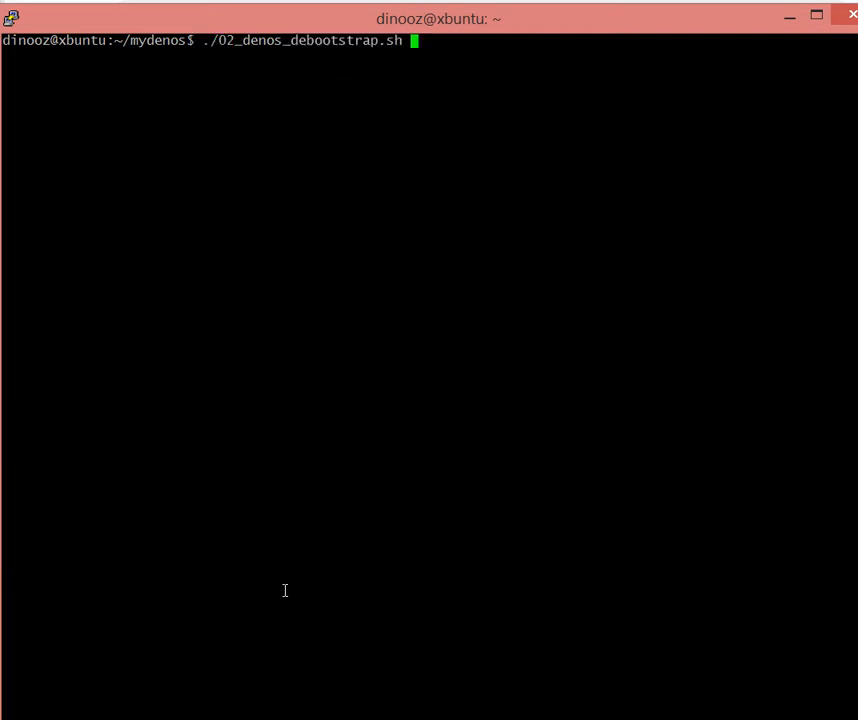
Edit denos_config.txt in vi so LIVE_BOOT=build_denos_i3 and DISTRO_NAME=DenOS-i3.
{"action": "type", "text": "ls"}
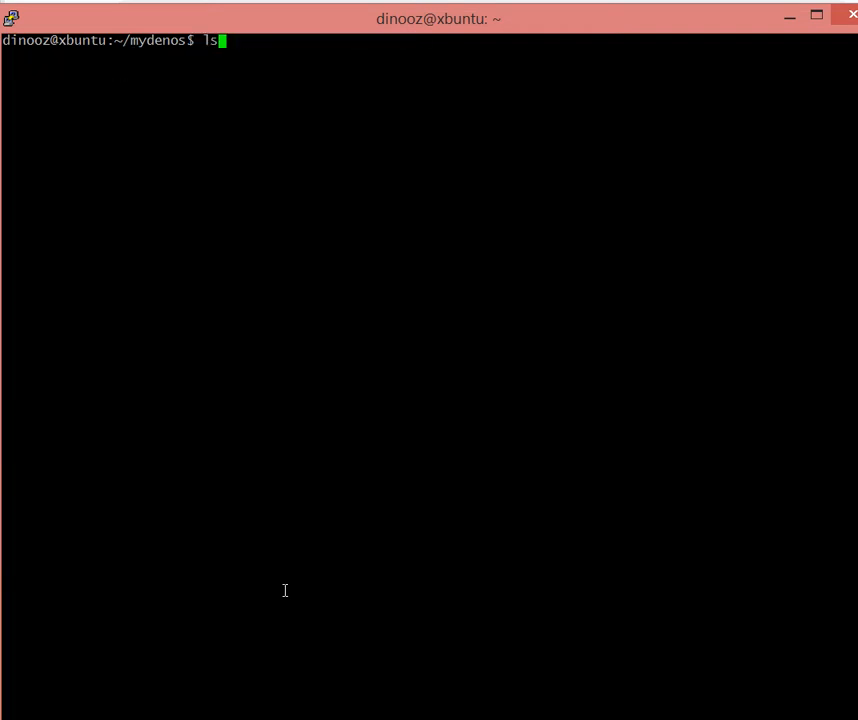
{"action": "key", "text": "Return"}
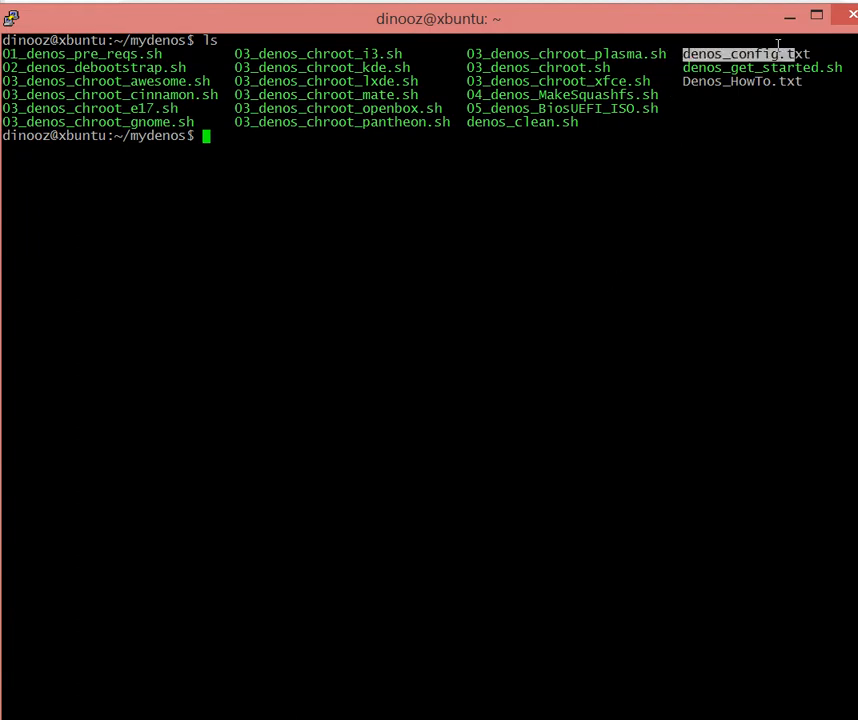
{"action": "type", "text": "vi d"}
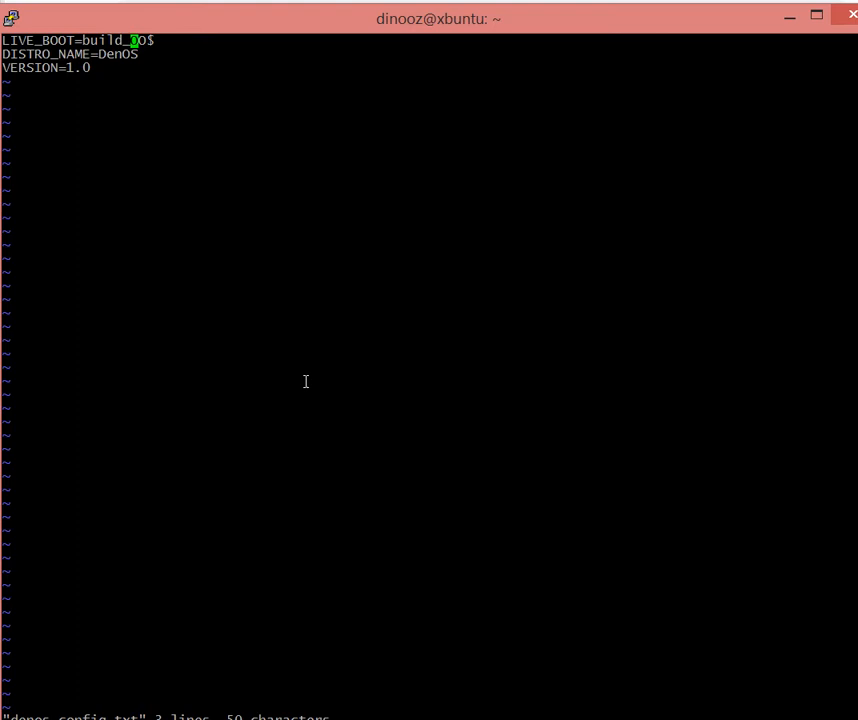
{"action": "type", "text": "denos_i"}
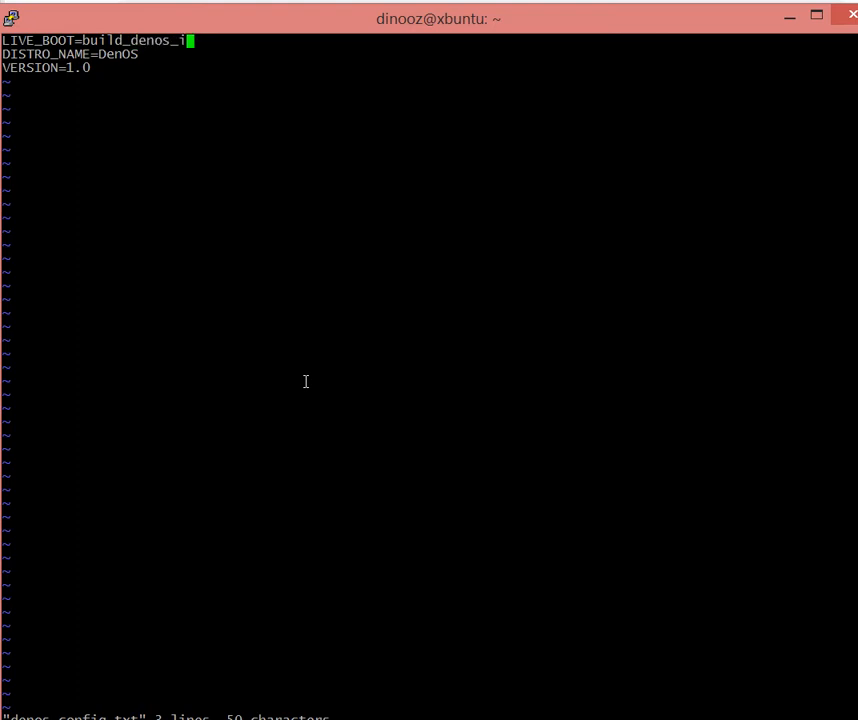
{"action": "type", "text": "3"}
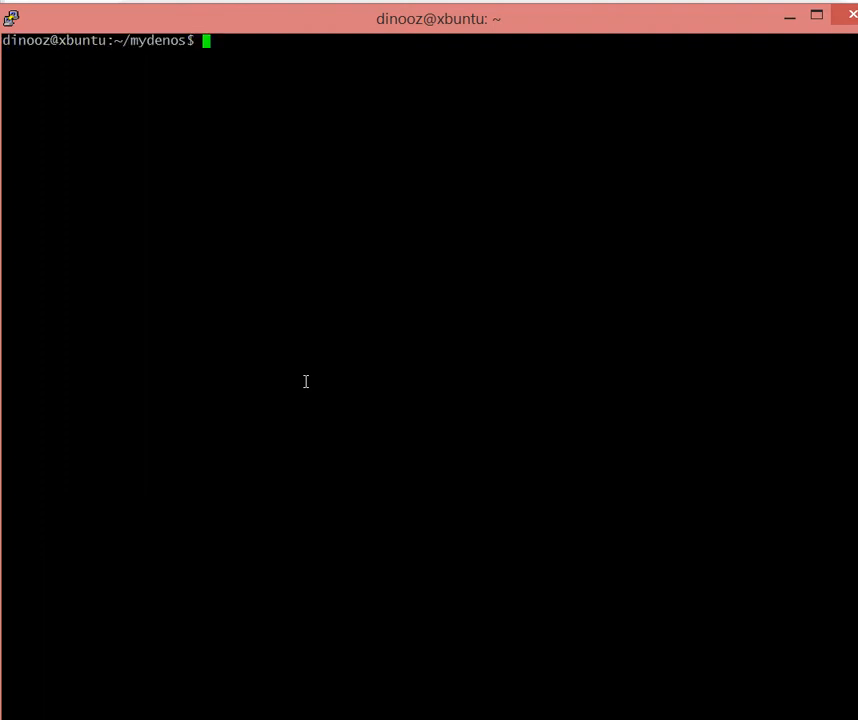
Print denos_config.txt with cat to confirm the i3 build settings.
{"action": "type", "text": "cat denos_config.txt"}
{"action": "type", "text": "ls /home/dinooz/"}
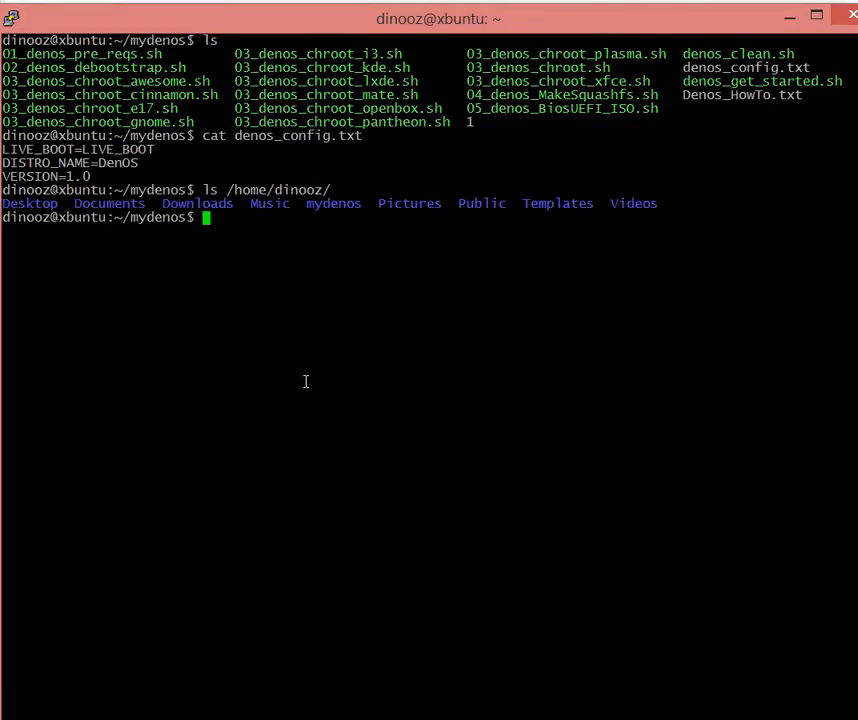
{"action": "mouse_move", "coordinate": [120, 252]}
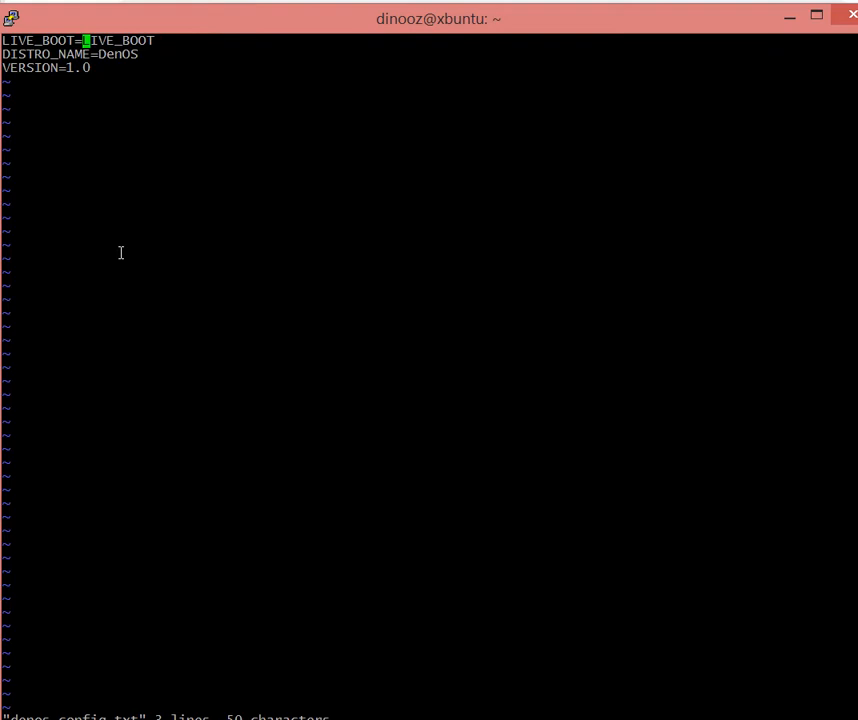
{"action": "type", "text": "build_OS"}
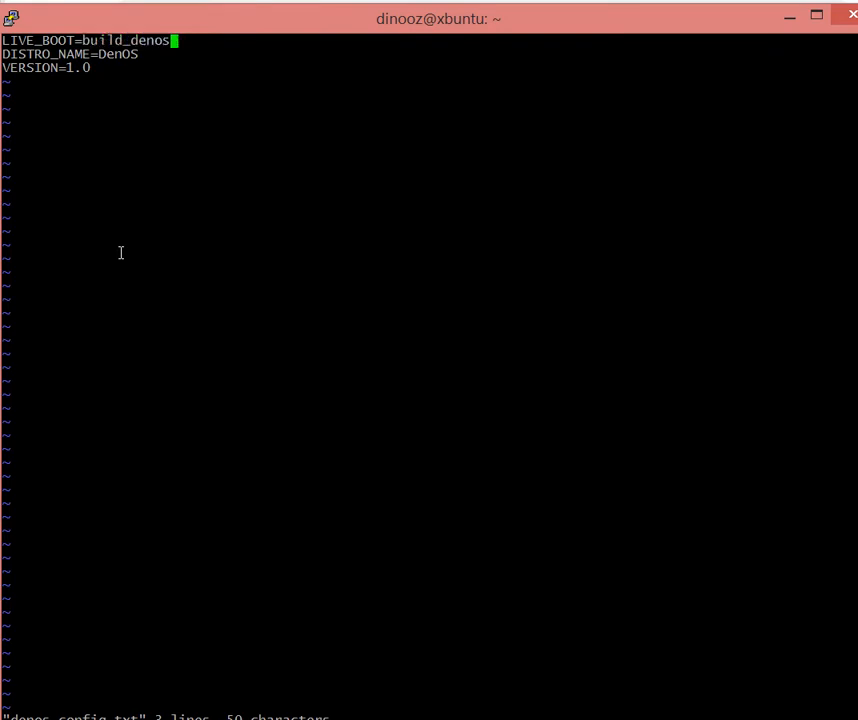
{"action": "type", "text": "_i3"}
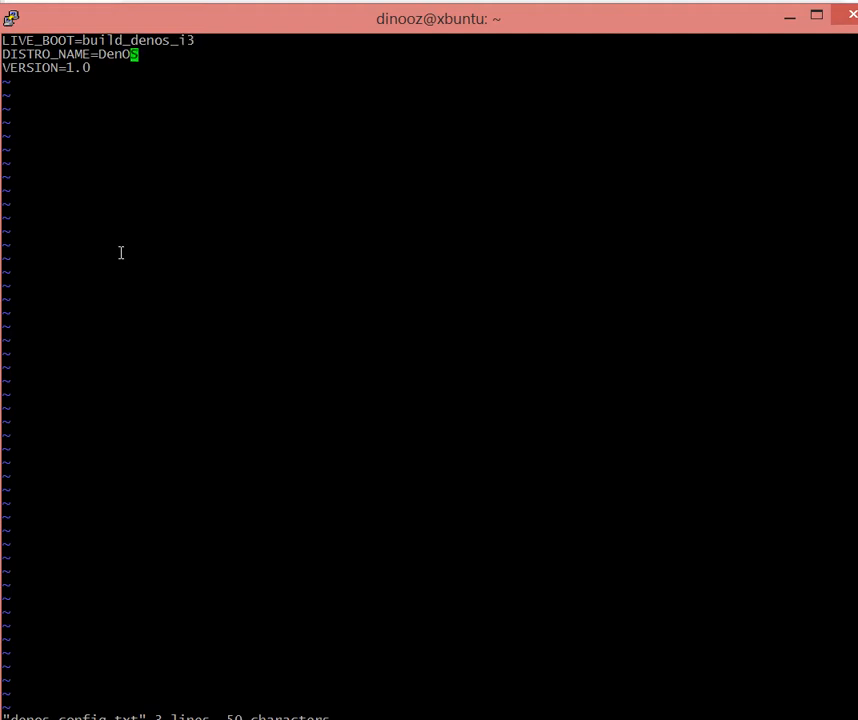
{"action": "type", "text": "-i3"}
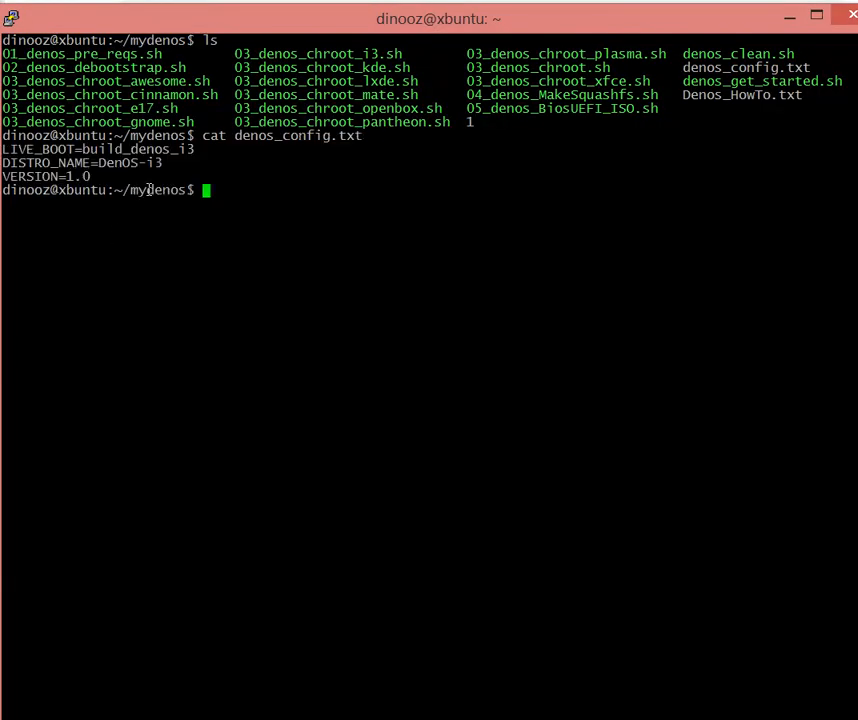
{"action": "mouse_move", "coordinate": [162, 224]}
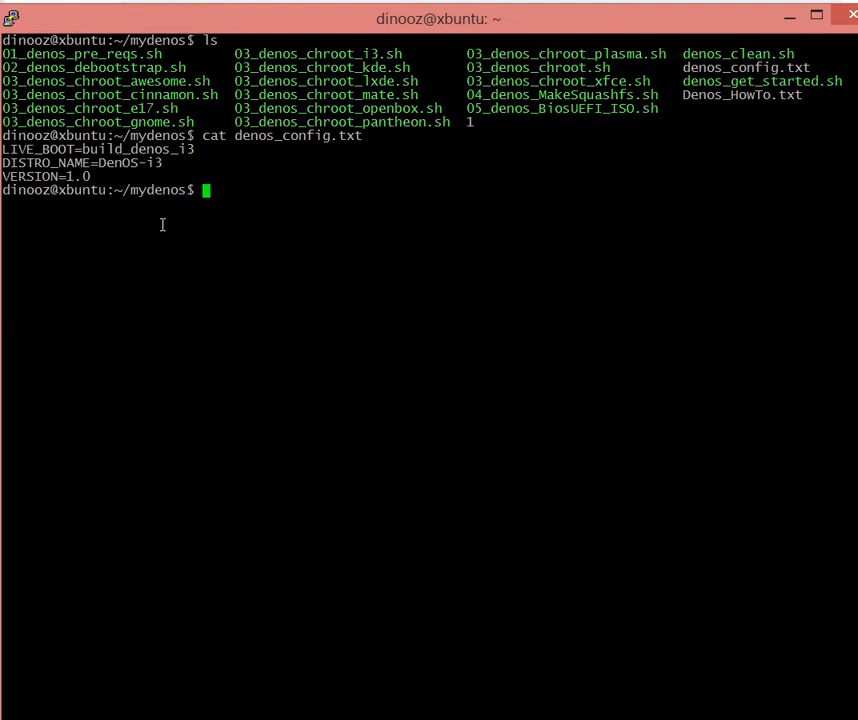
Run ./02_denos_debootstrap.sh until 'Base system installed successfully' appears.
{"action": "type", "text": "./02_denos_debootstrap.sh"}
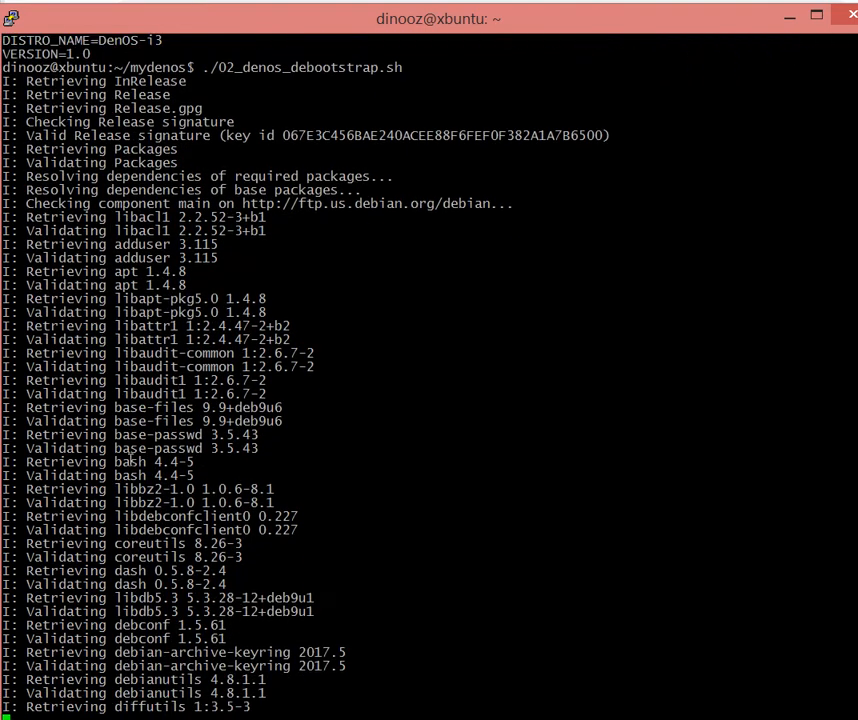
{"action": "scroll", "scroll_direction": "down", "scroll_amount": 3}
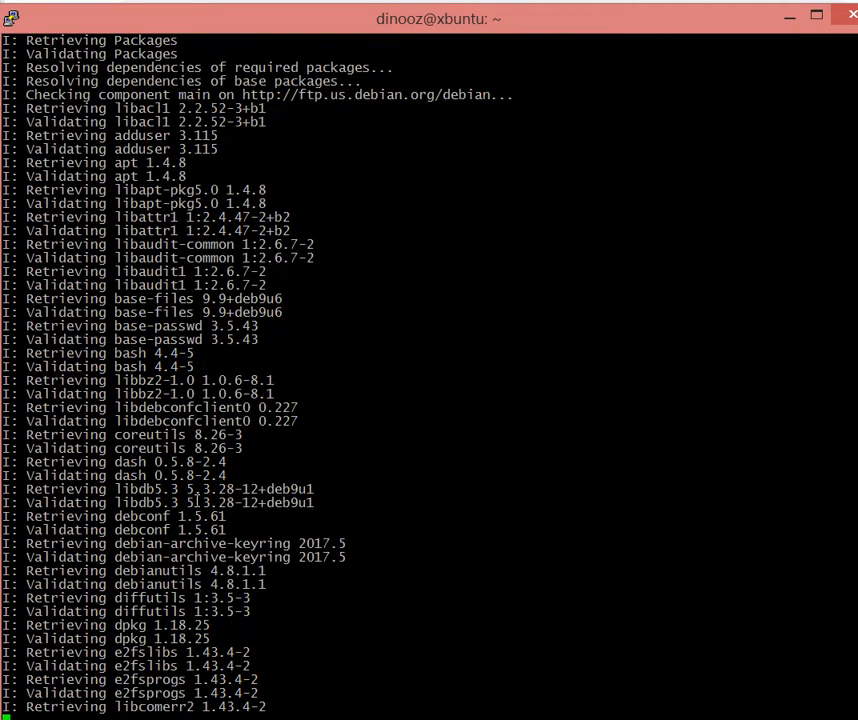
{"action": "scroll", "scroll_direction": "down", "scroll_amount": 3}
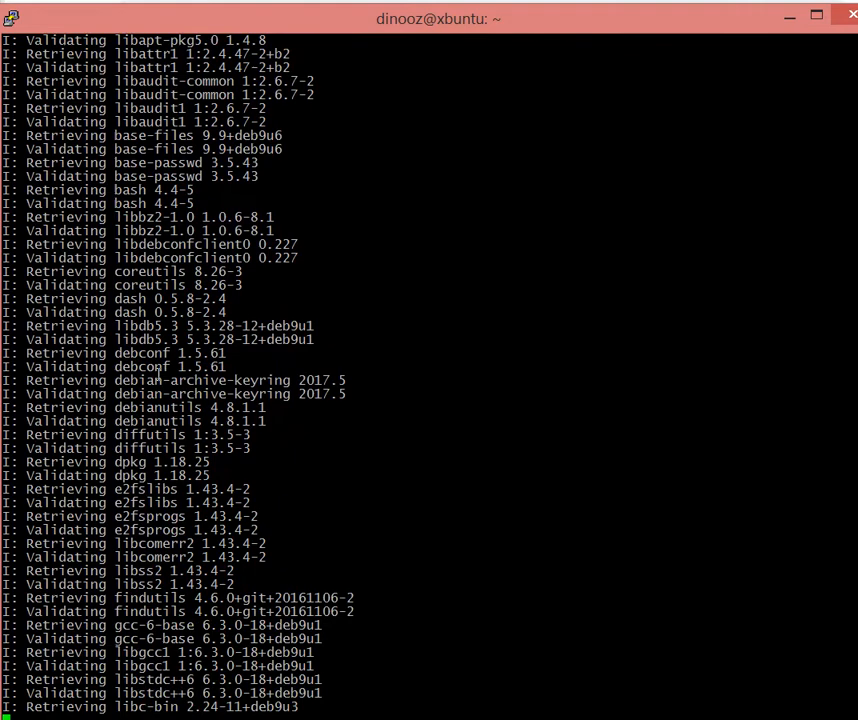
{"action": "scroll", "scroll_direction": "down", "scroll_amount": 3}
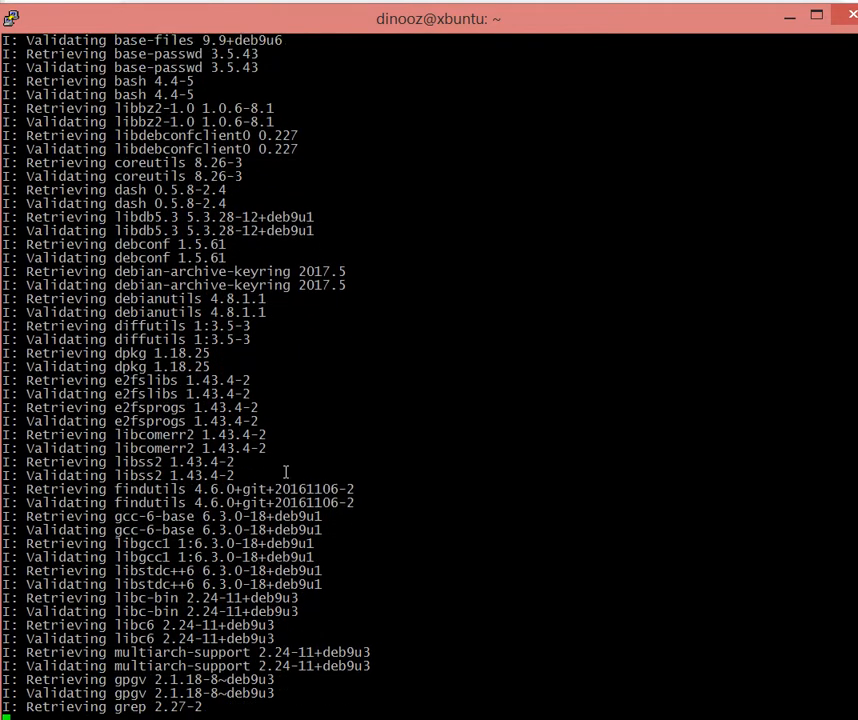
{"action": "scroll", "scroll_direction": "down", "scroll_amount": 3}
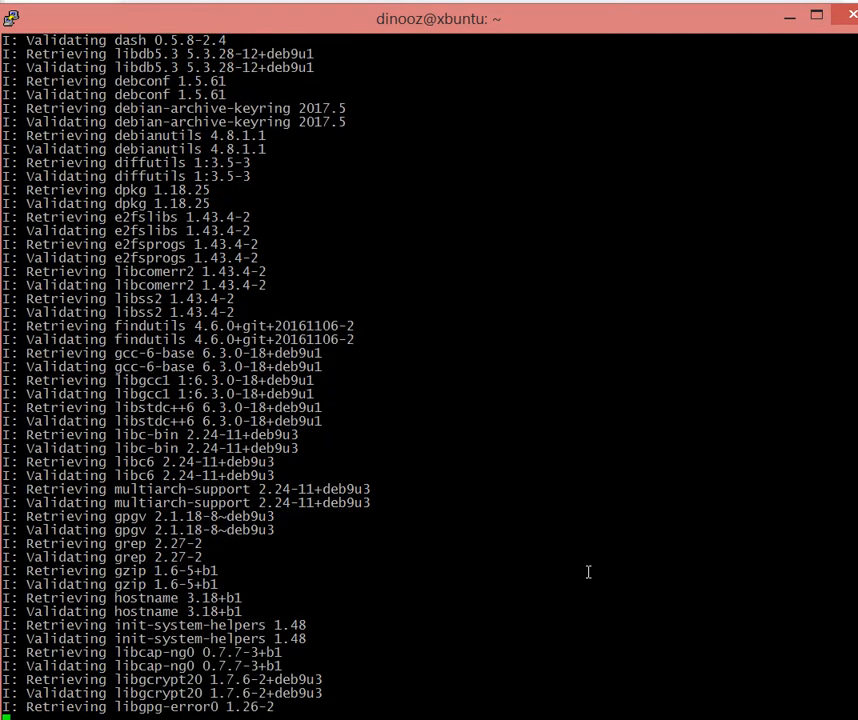
{"action": "scroll", "scroll_direction": "down", "scroll_amount": 3}
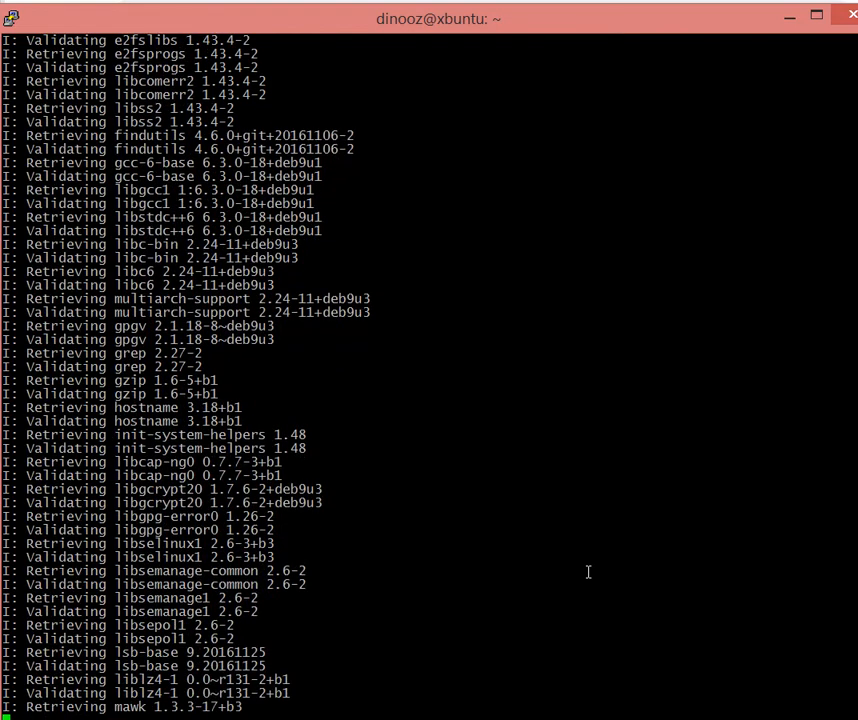
{"action": "scroll", "scroll_direction": "down", "scroll_amount": 3}
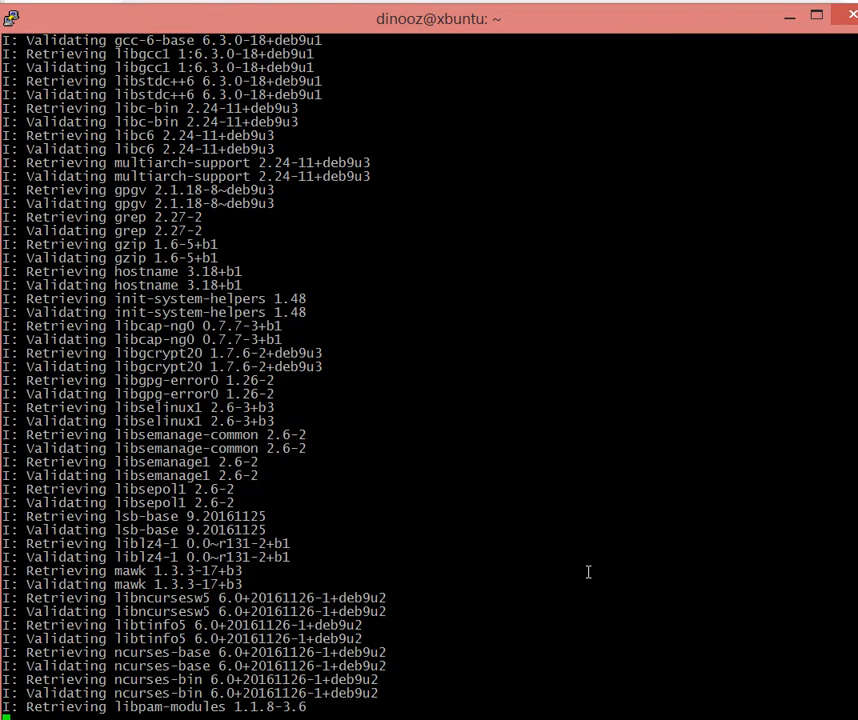
{"action": "scroll", "scroll_direction": "down", "scroll_amount": 3}
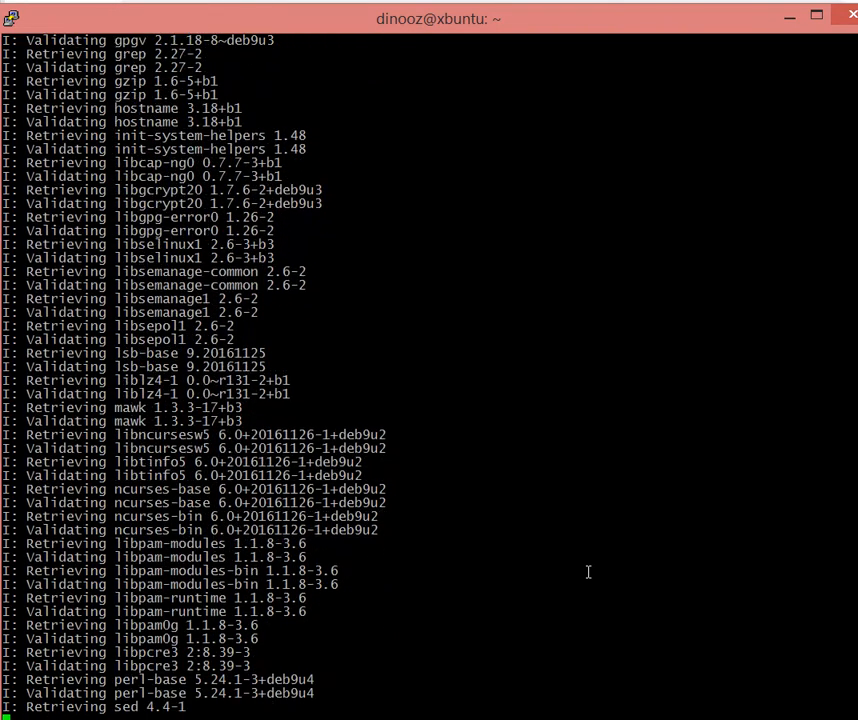
{"action": "scroll", "scroll_direction": "down", "scroll_amount": 3}
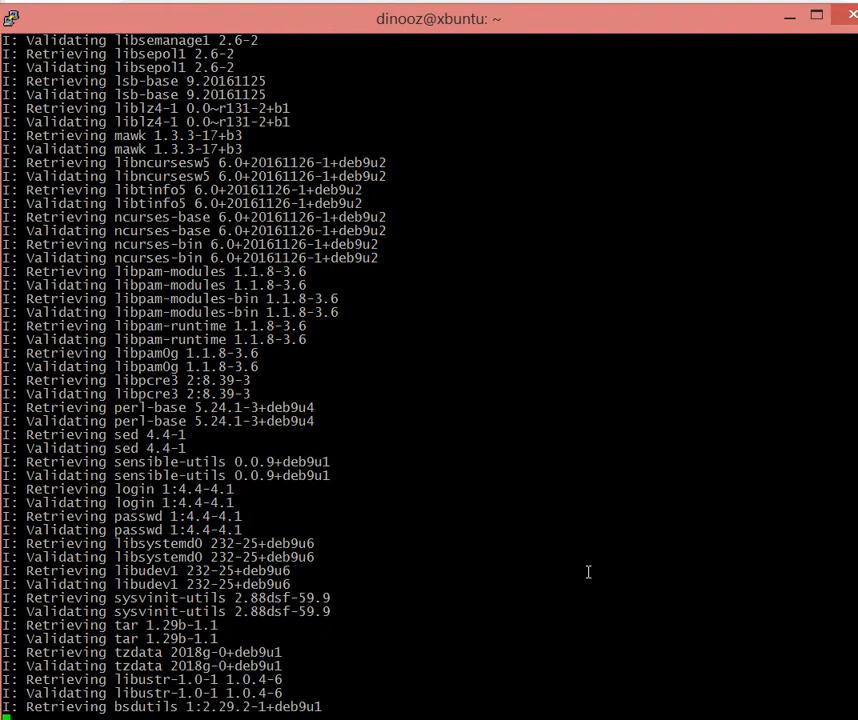
{"action": "scroll", "scroll_direction": "down", "scroll_amount": 3}
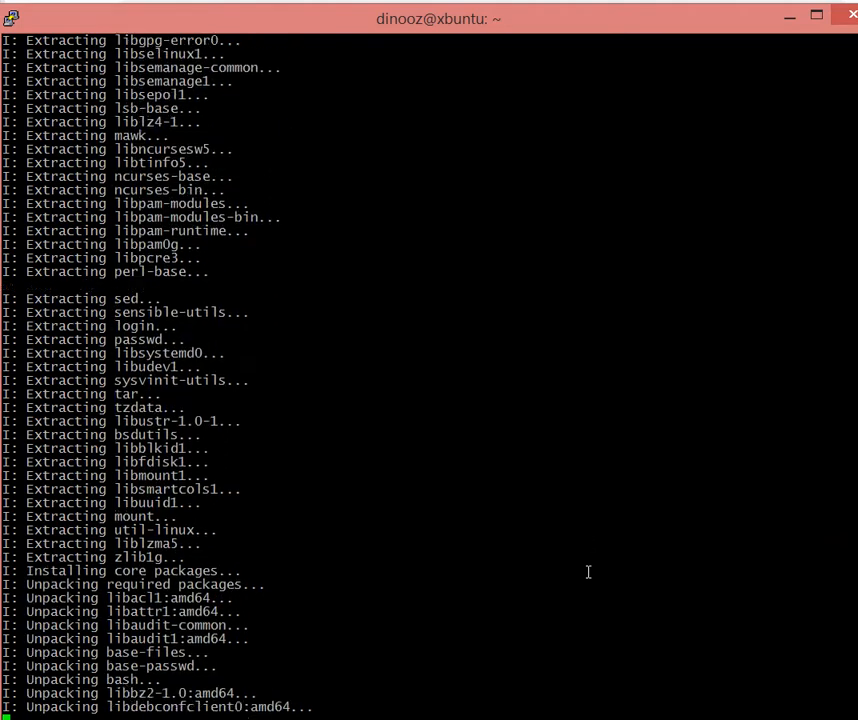
{"action": "scroll", "scroll_direction": "down", "scroll_amount": 3}
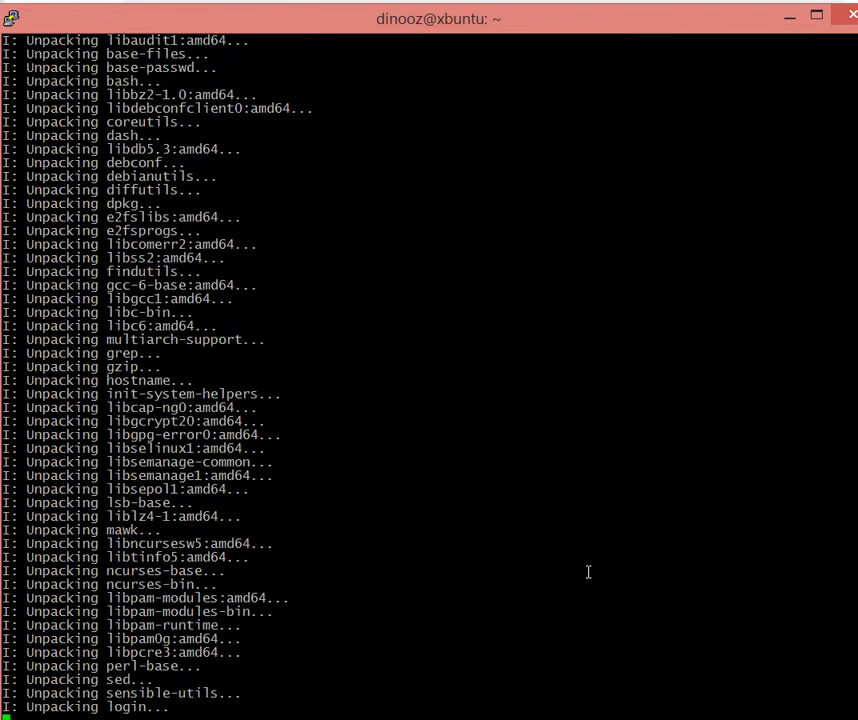
{"action": "scroll", "scroll_direction": "down", "scroll_amount": 3}
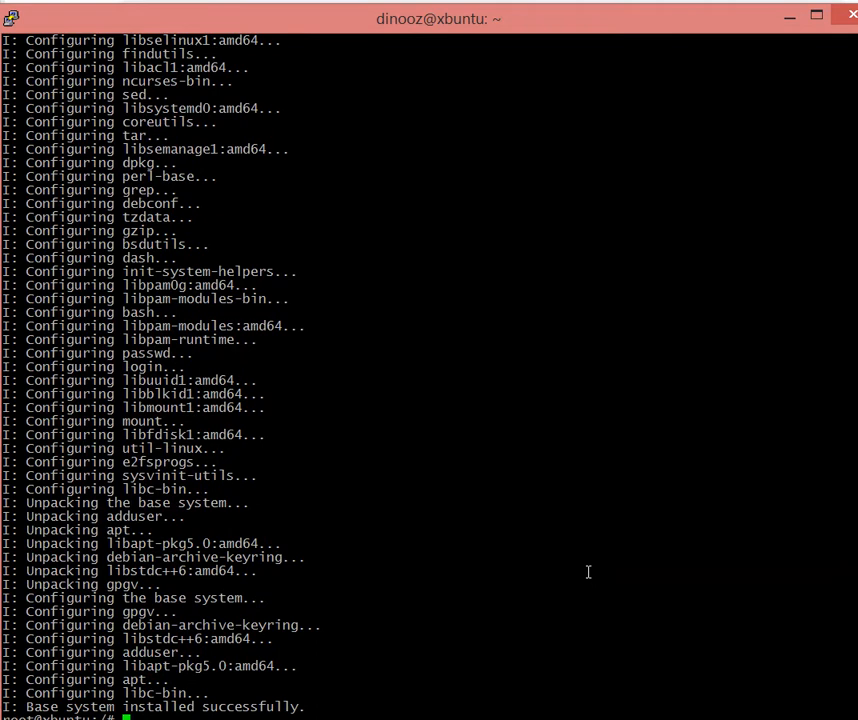
{"action": "mouse_move", "coordinate": [508, 40]}
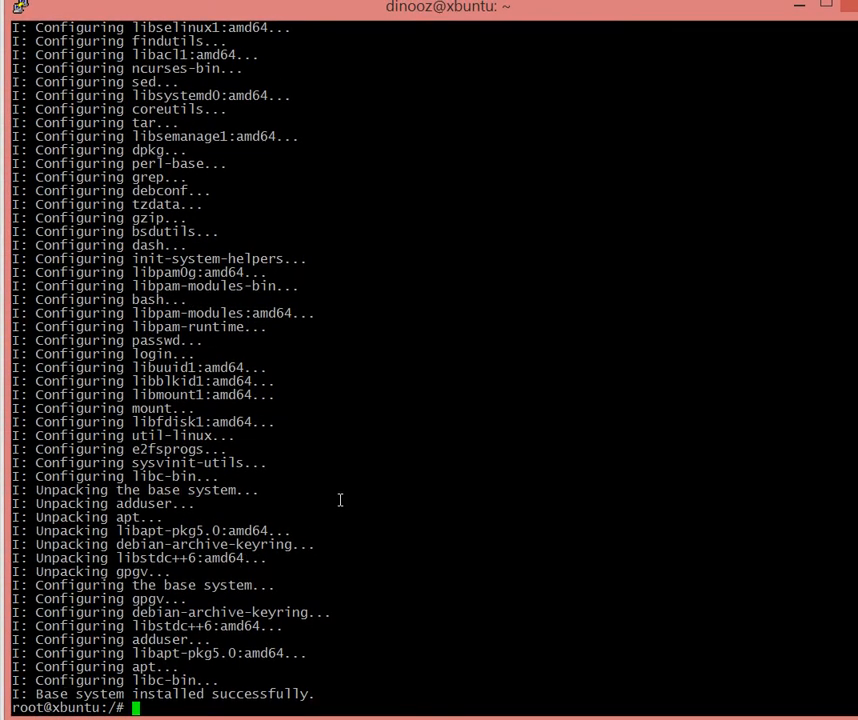
Print 03_denos_chroot_i3.sh and highlight its i3 and i3status package names.
{"action": "type", "text": "ls"}
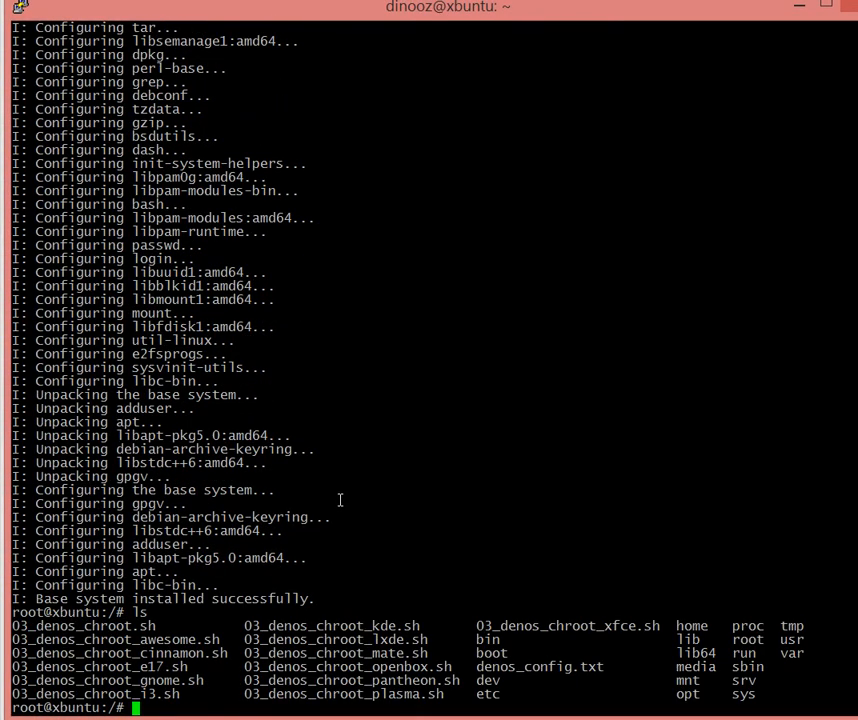
{"action": "type", "text": "cat"}
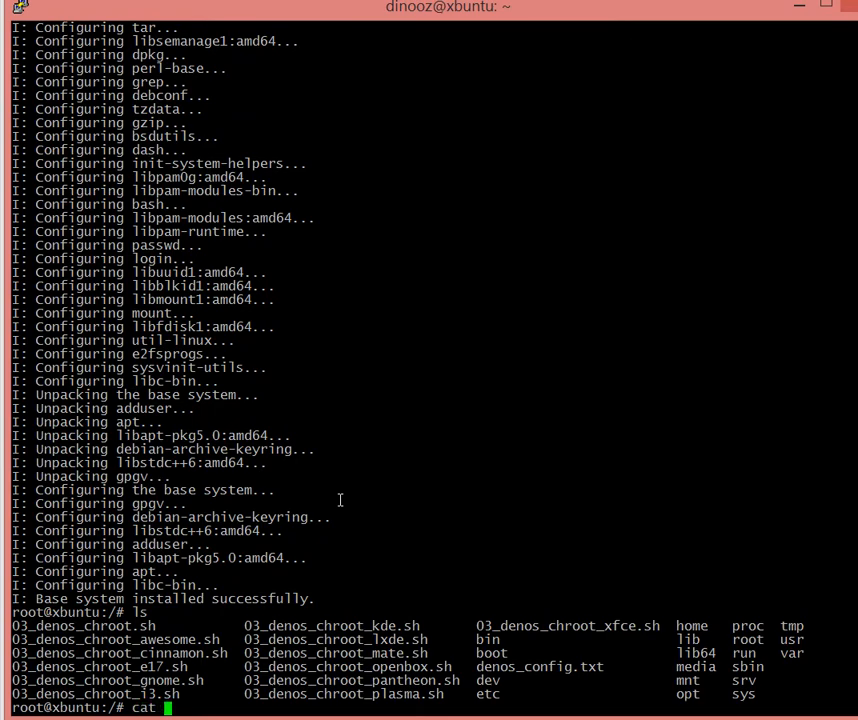
{"action": "type", "text": "03_denos_chroot_i3.sh"}
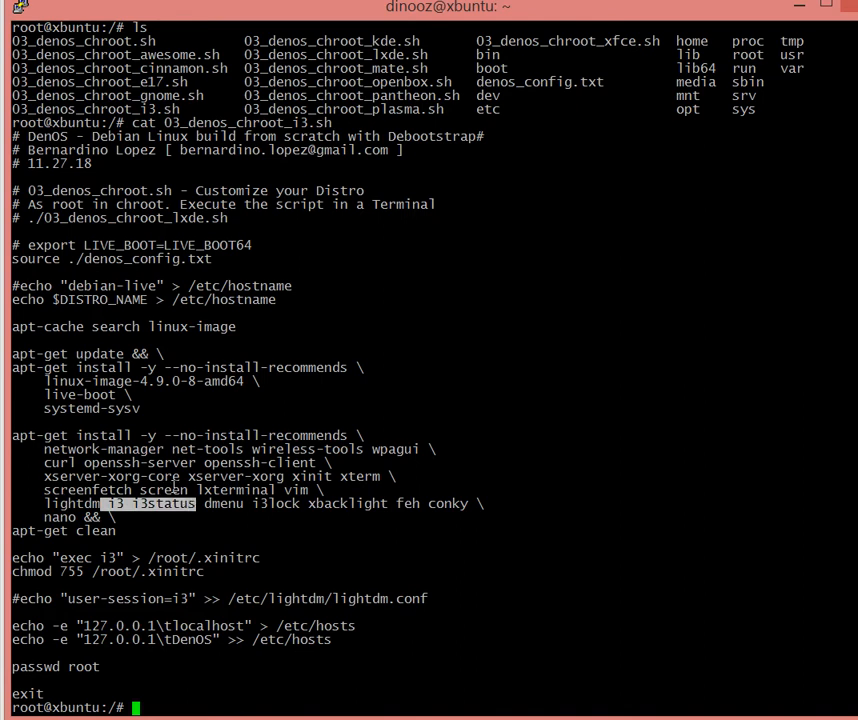
{"action": "left_click_drag", "start_coordinate": [104, 504], "coordinate": [340, 504]}
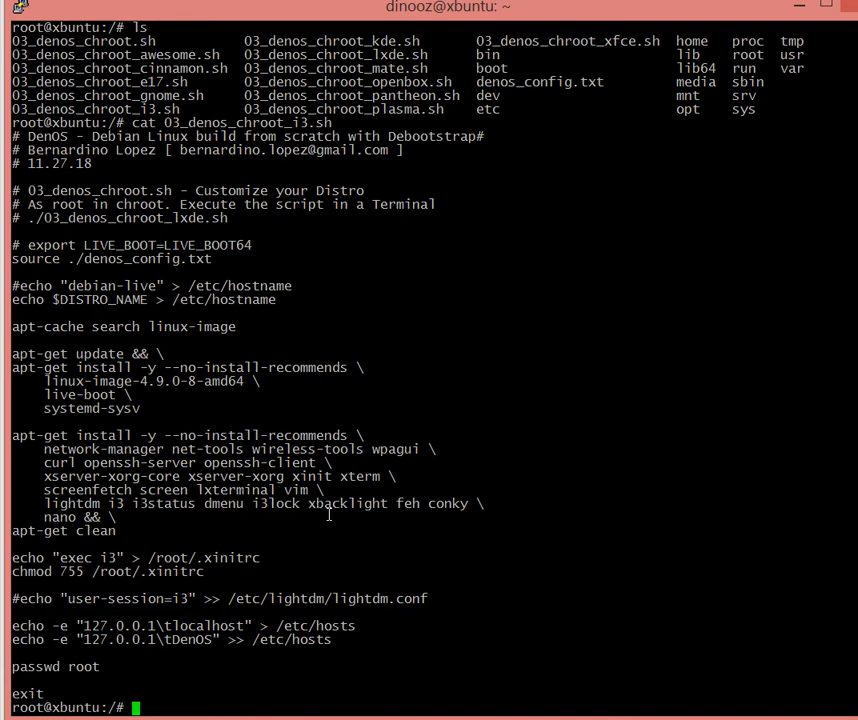
Launch ./03_denos_chroot_i3.sh inside the chroot.
{"action": "type", "text": "./"}
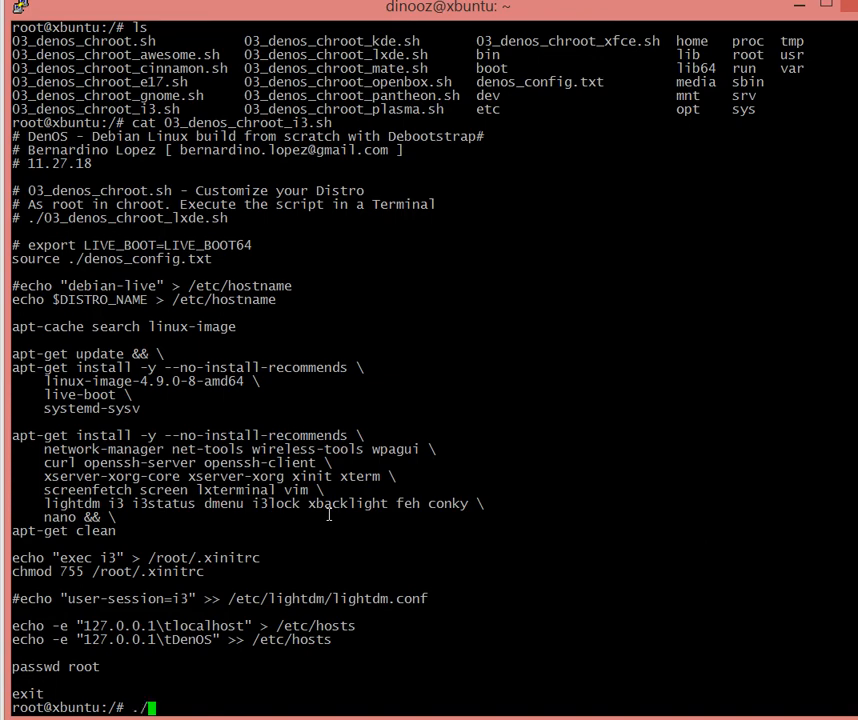
{"action": "type", "text": "03_denos_chroot_i"}
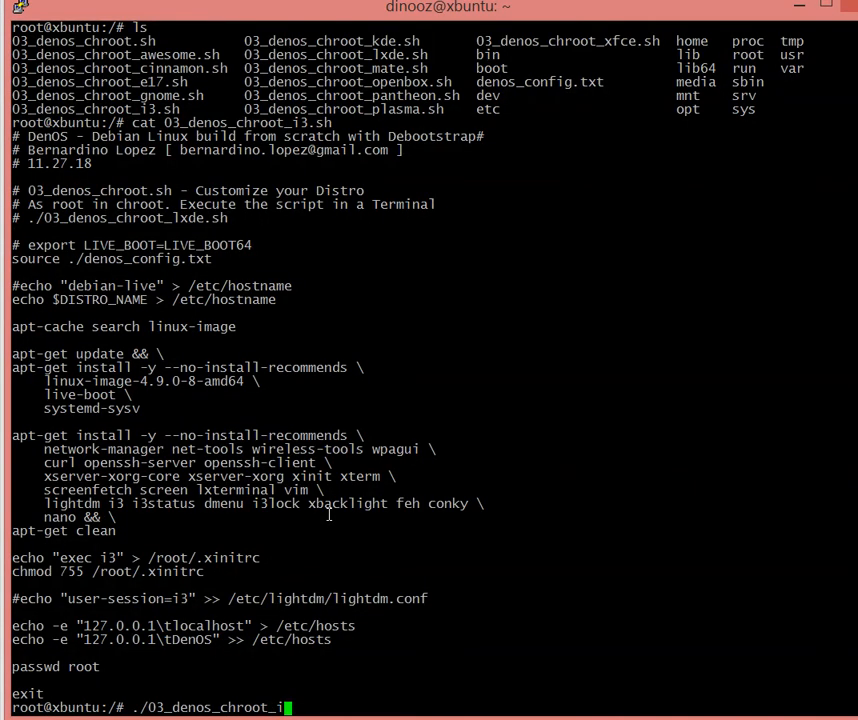
{"action": "key", "text": "Return"}
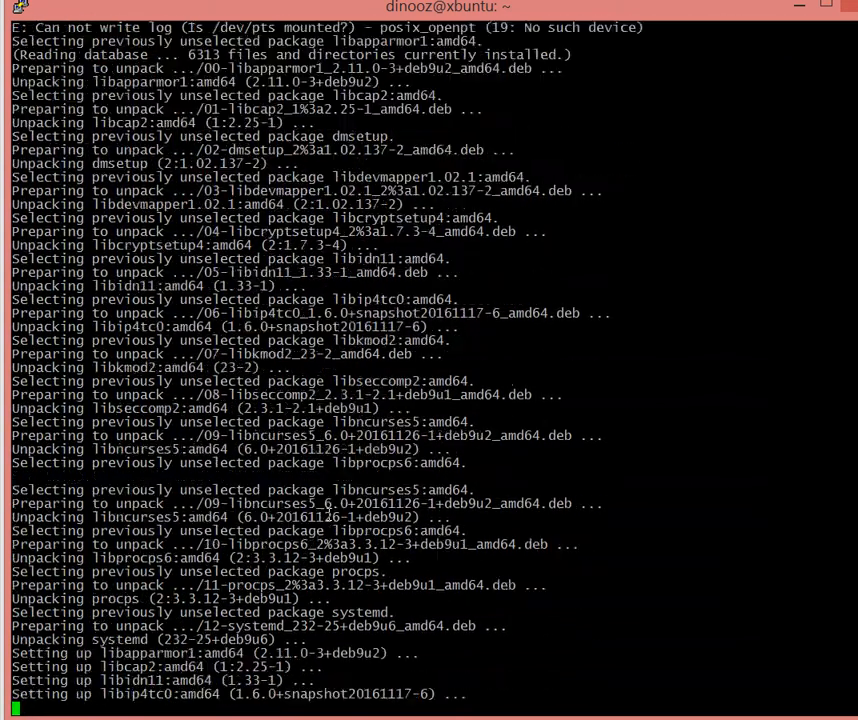
Let apt install the packages, choose 1 for English (US) keyboard, set the root password and exit the chroot.
{"action": "scroll", "scroll_direction": "down", "scroll_amount": 3}
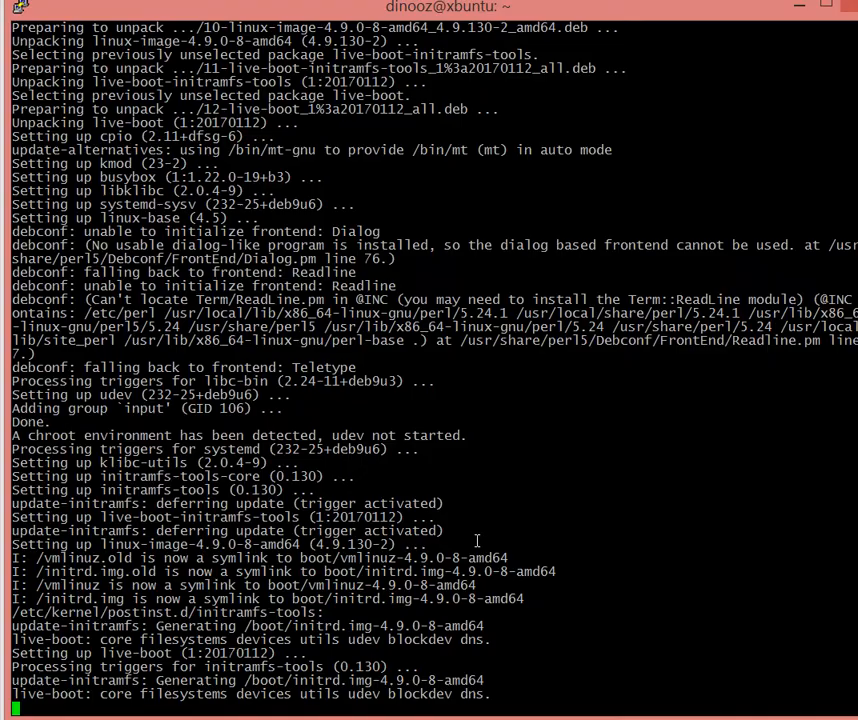
{"action": "scroll", "scroll_direction": "down", "scroll_amount": 3}
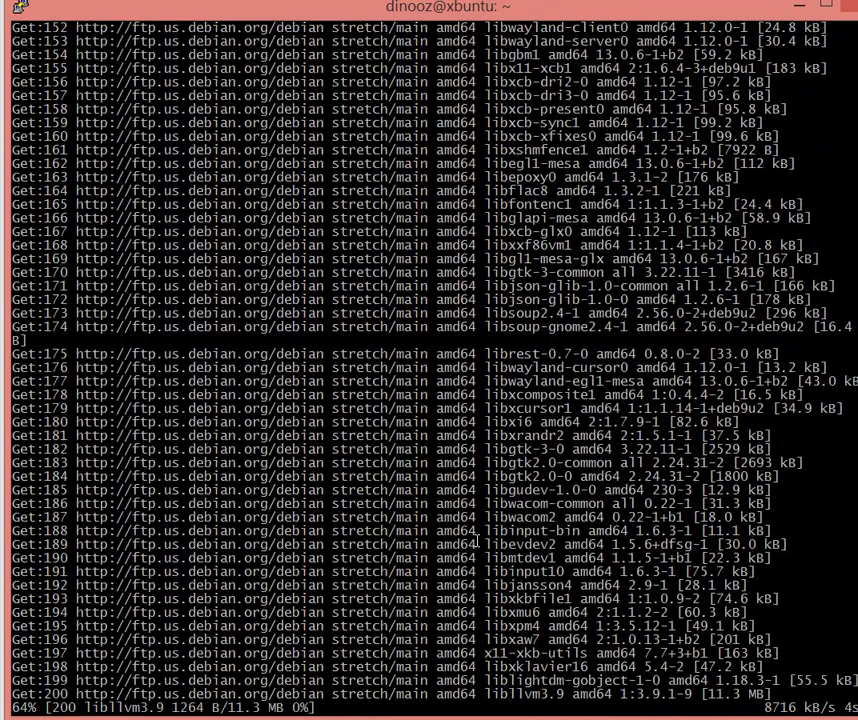
{"action": "scroll", "scroll_direction": "down", "scroll_amount": 3}
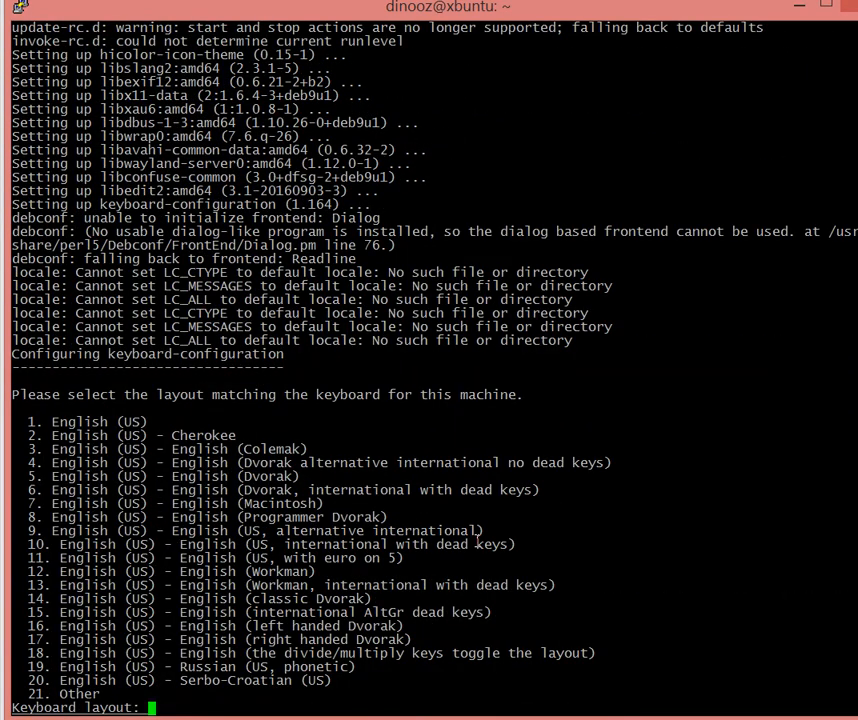
{"action": "type", "text": "1"}
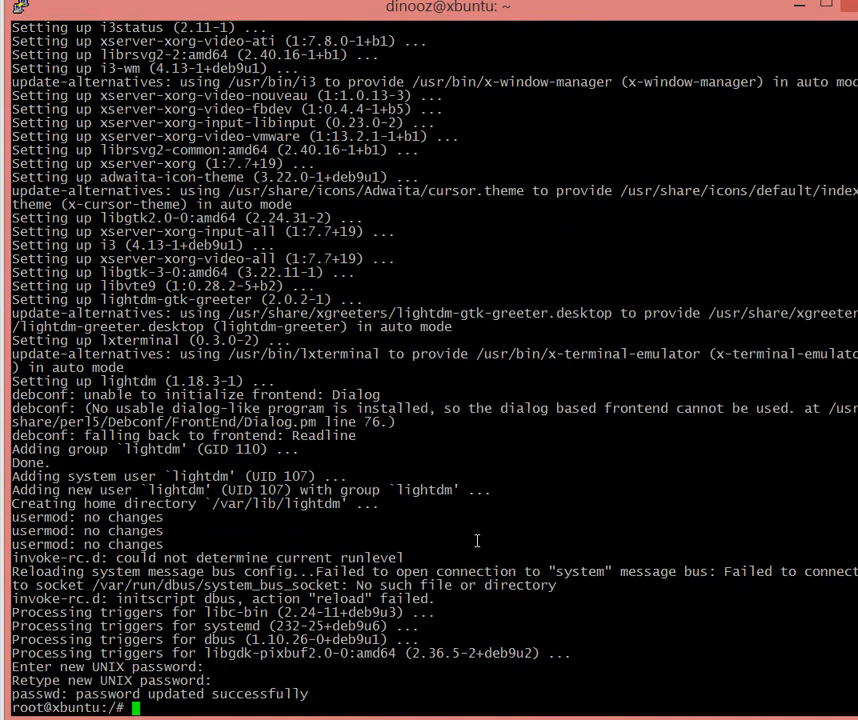
{"action": "type", "text": "ex"}
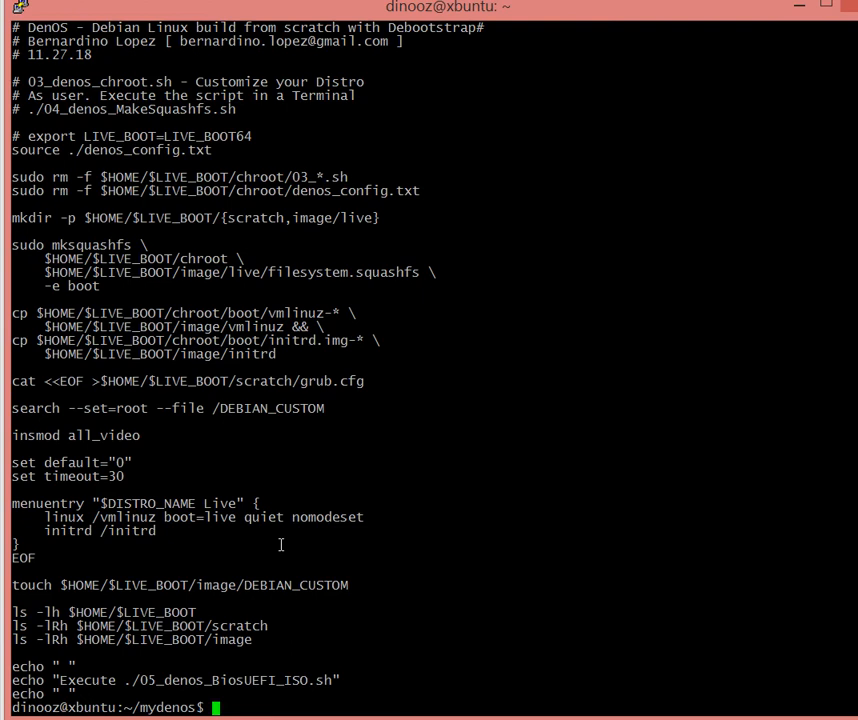
Run ./04_denos_MakeSquashfs.sh to build filesystem.squashfs with vmlinuz, initrd and grub.cfg.
{"action": "type", "text": "./04_denos_MakeSquashfs.sh"}
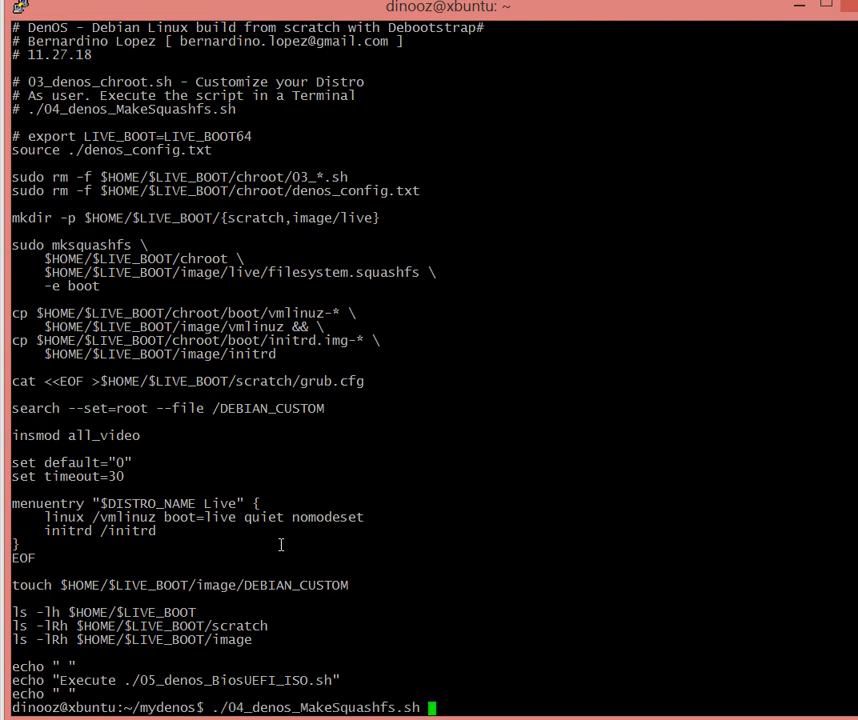
{"action": "key", "text": "Return"}
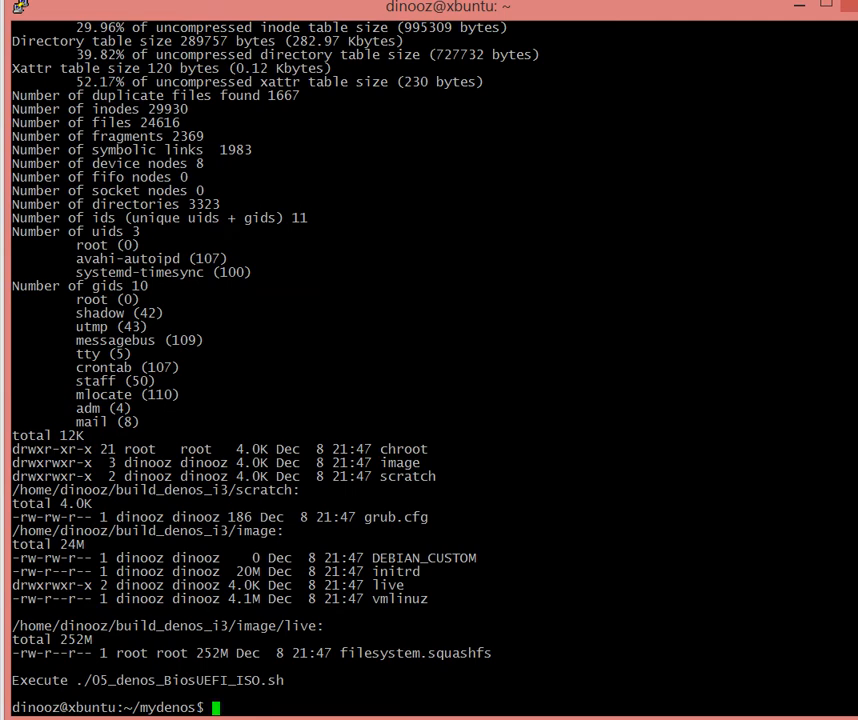
{"action": "mouse_move", "coordinate": [248, 560]}
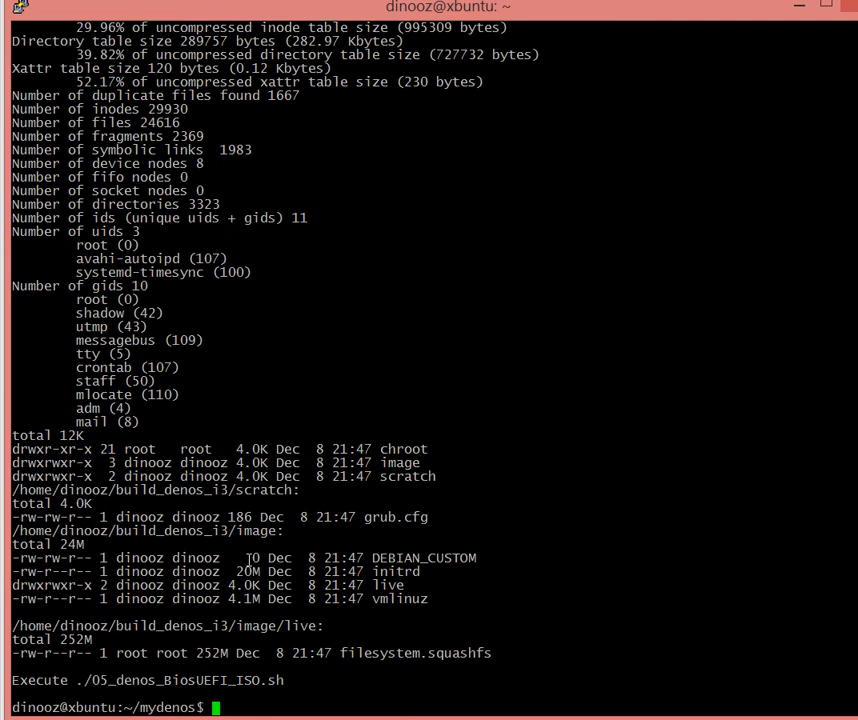
Print 05_denos_BiosUEFI_ISO.sh and run it to write DenOS-i3-1.0.iso.
{"action": "type", "text": "."}
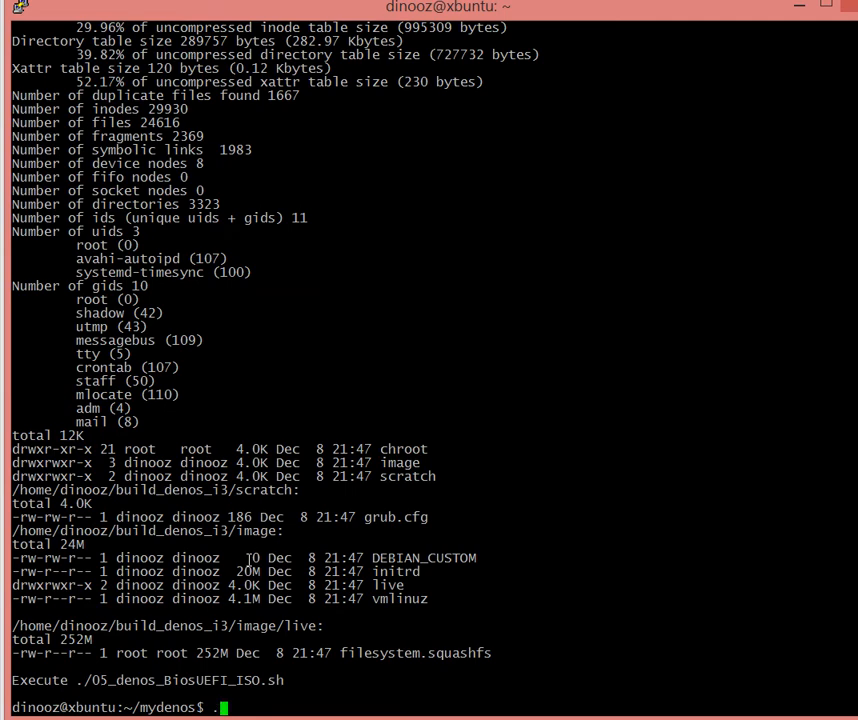
{"action": "type", "text": "cat 05_denos_BiosUEFI_ISO.sh"}
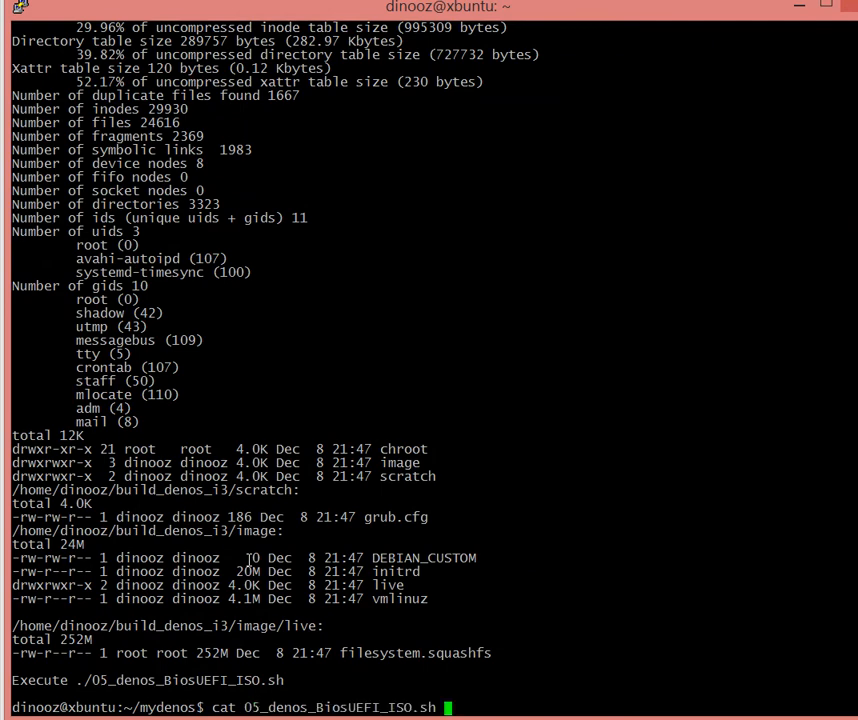
{"action": "key", "text": "Return"}
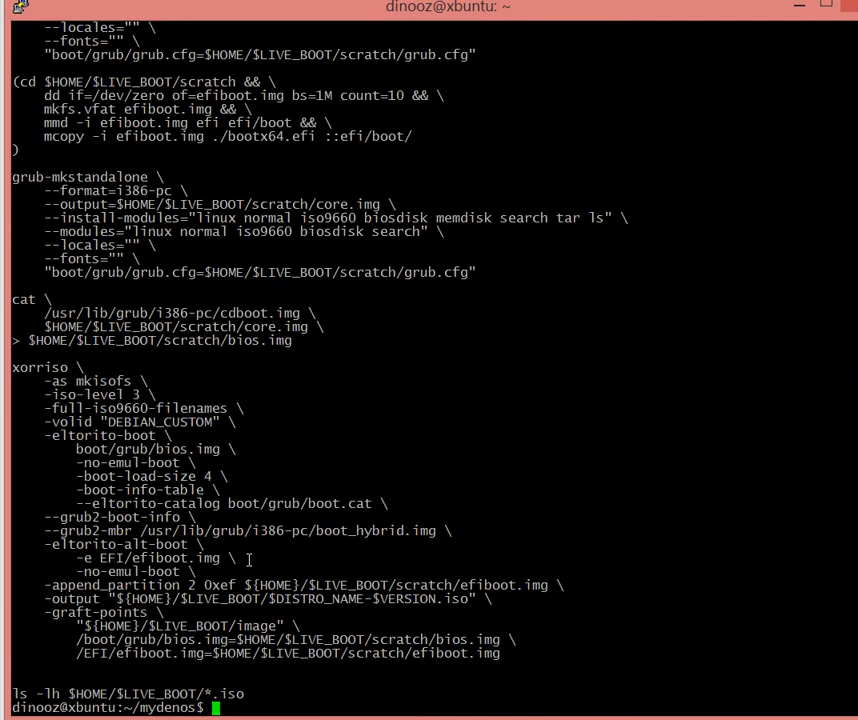
{"action": "type", "text": "./"}
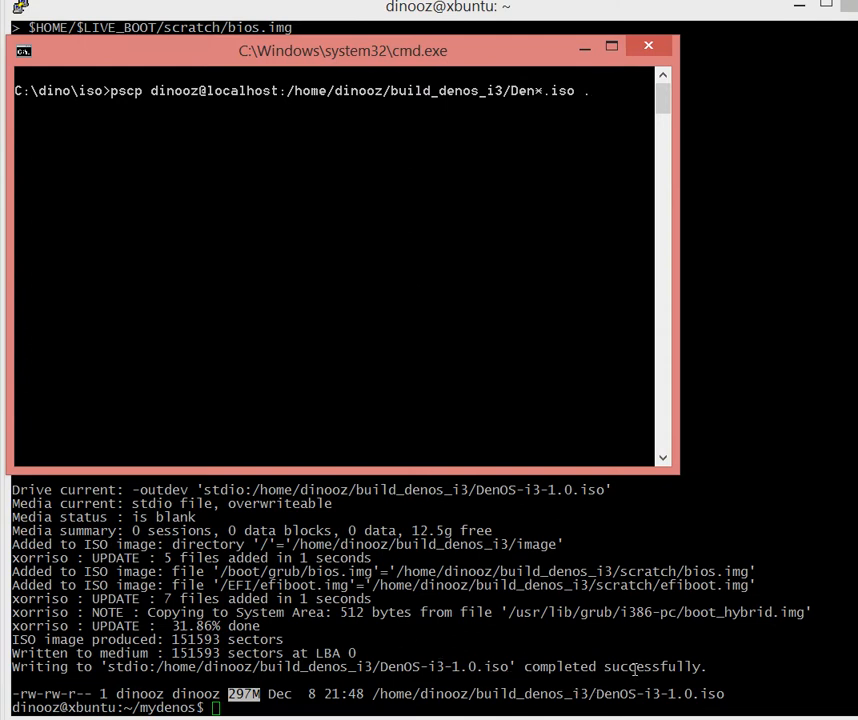
{"action": "mouse_move", "coordinate": [368, 168]}
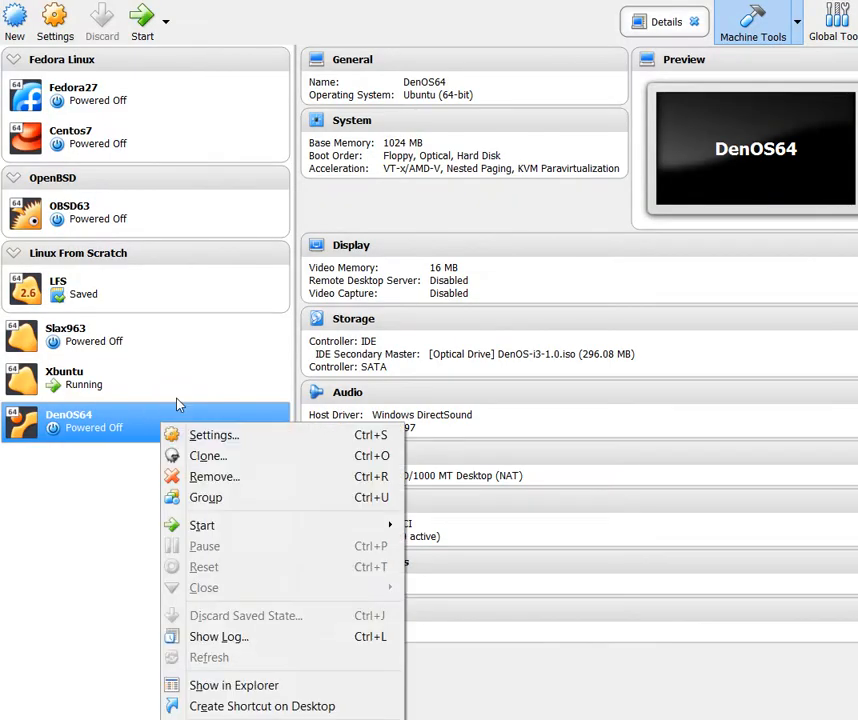
Swap the DenOS64 optical drive to the rebuilt DenOS-i3-1.0.iso, save settings and boot the VM.
{"action": "left_click", "coordinate": [214, 434]}
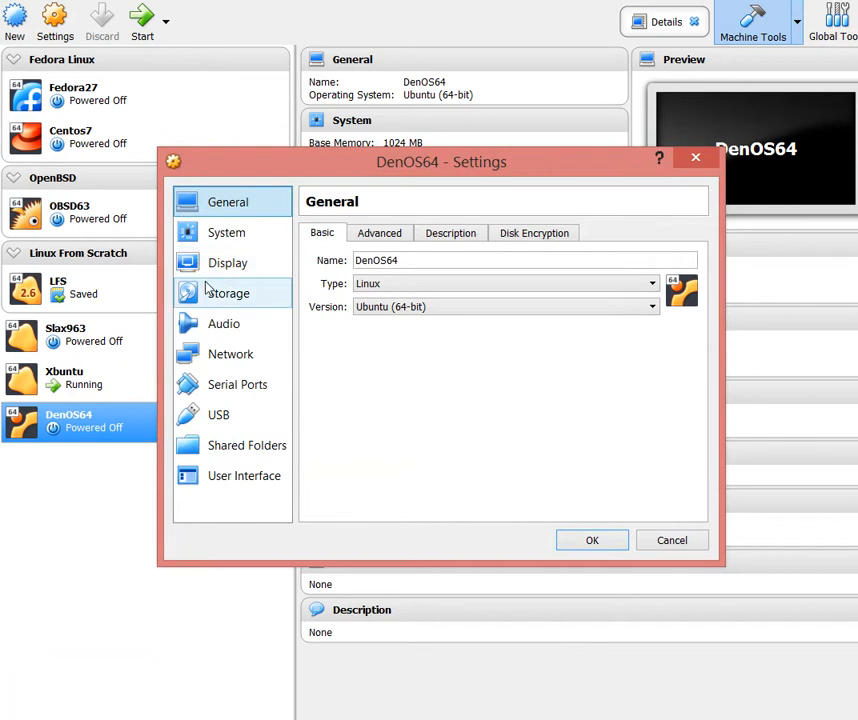
{"action": "left_click", "coordinate": [228, 292]}
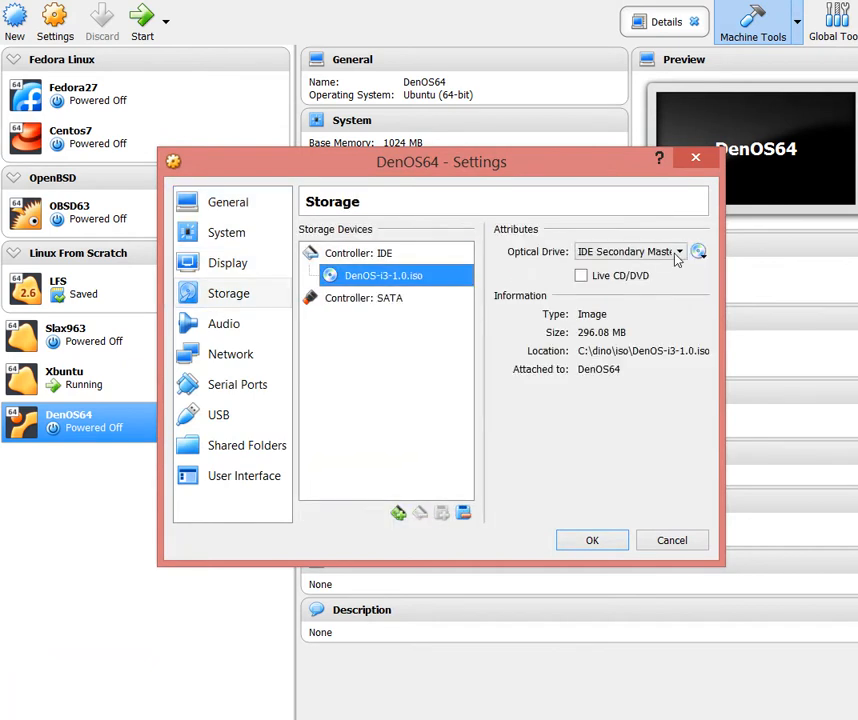
{"action": "left_click", "coordinate": [698, 252]}
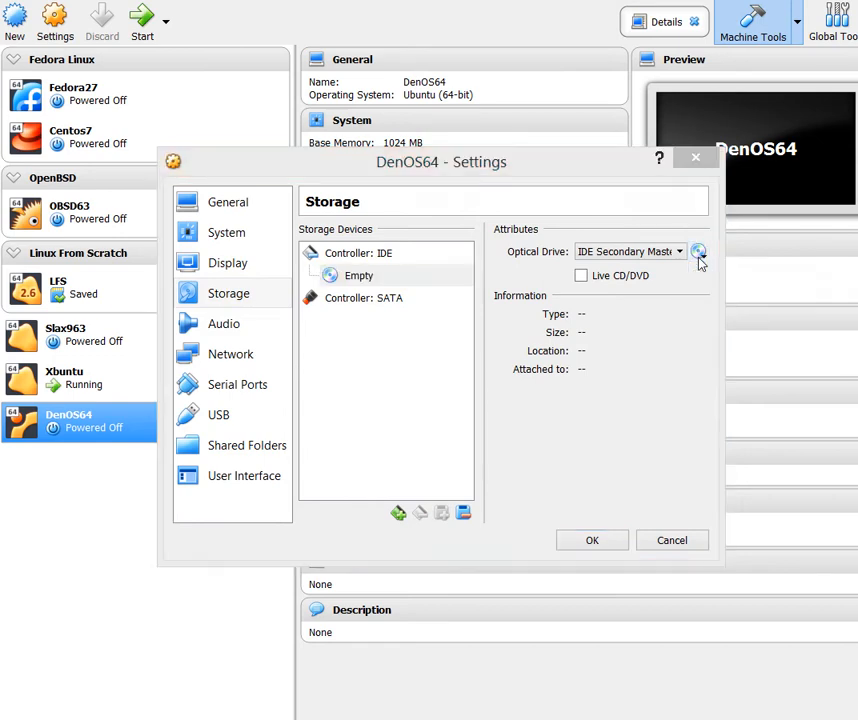
{"action": "left_click", "coordinate": [698, 252]}
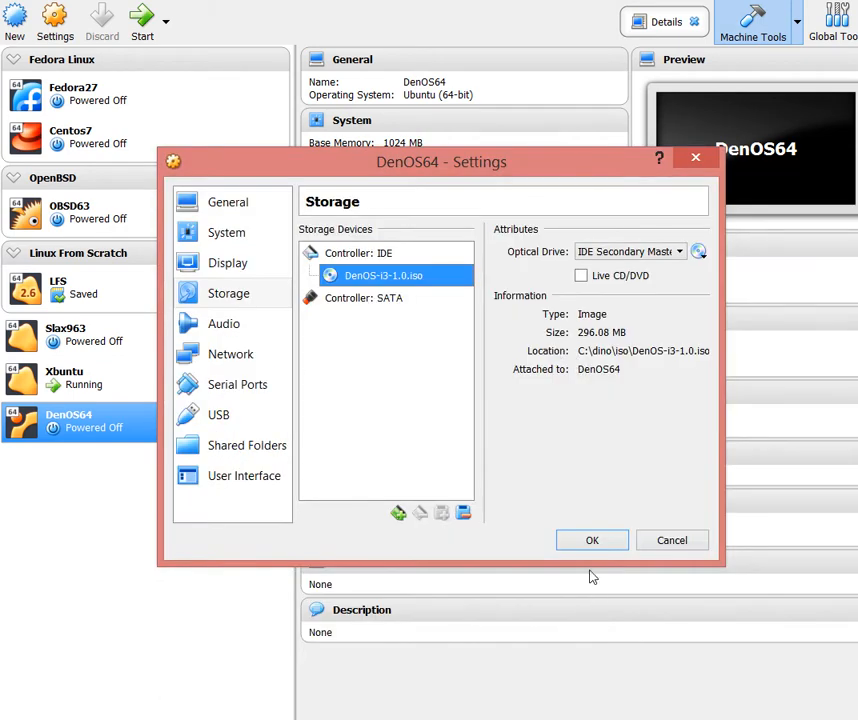
{"action": "left_click", "coordinate": [592, 540]}
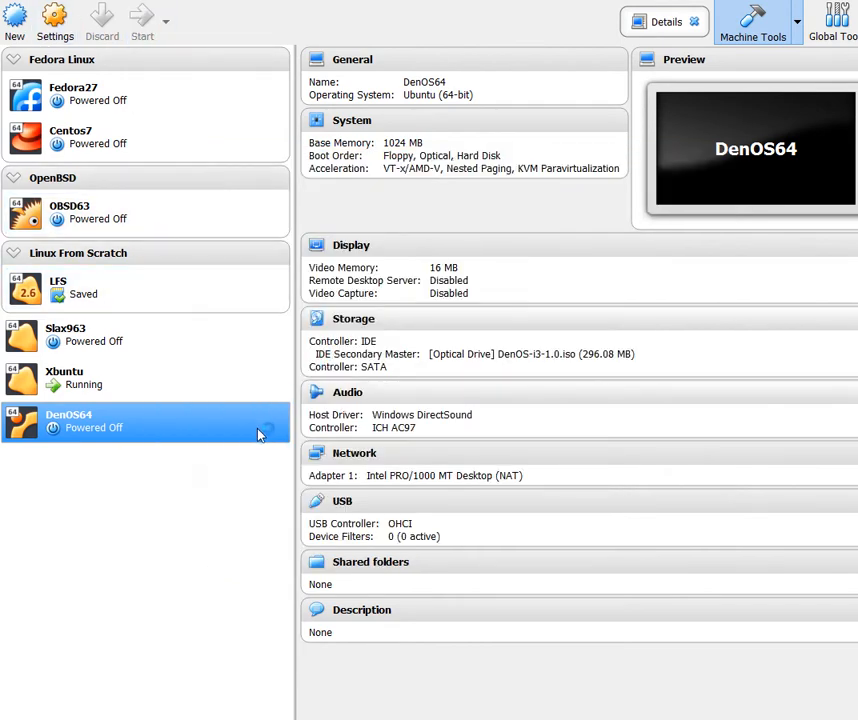
{"action": "left_click", "coordinate": [142, 22]}
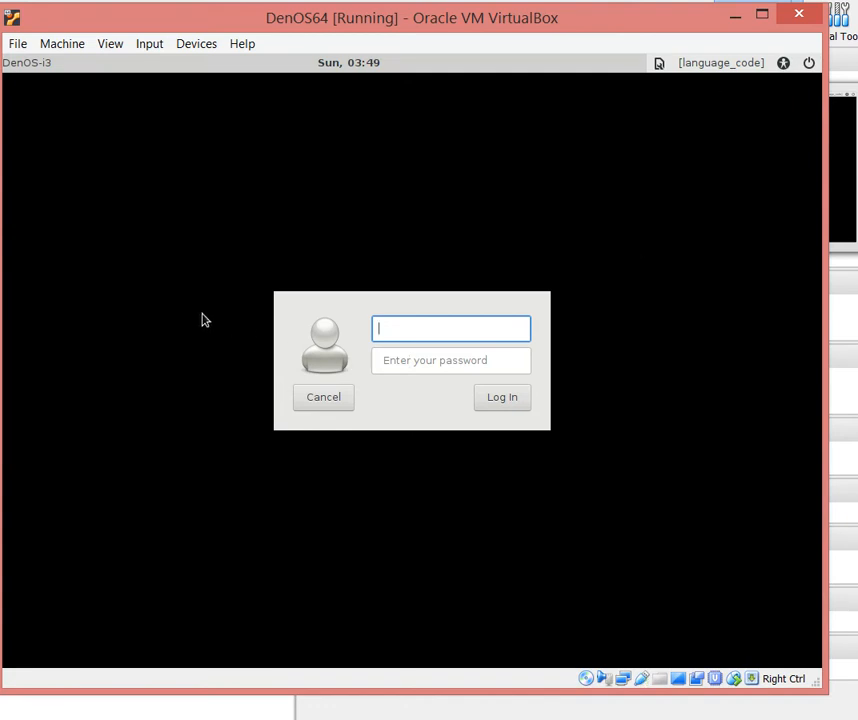
Log in to the DenOS i3 session as root and run screenfetch in a terminal.
{"action": "type", "text": "root"}
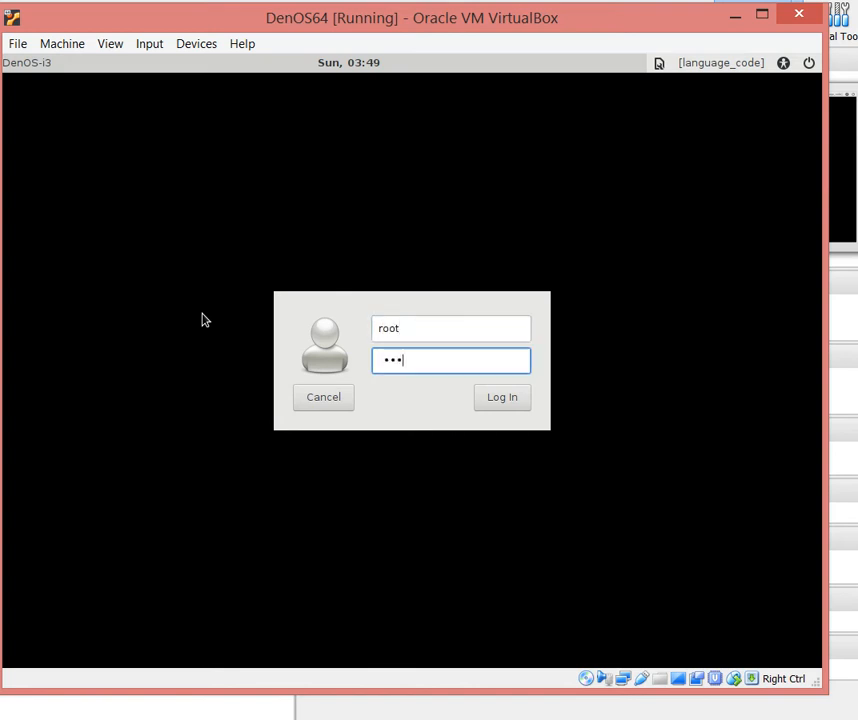
{"action": "left_click", "coordinate": [502, 396]}
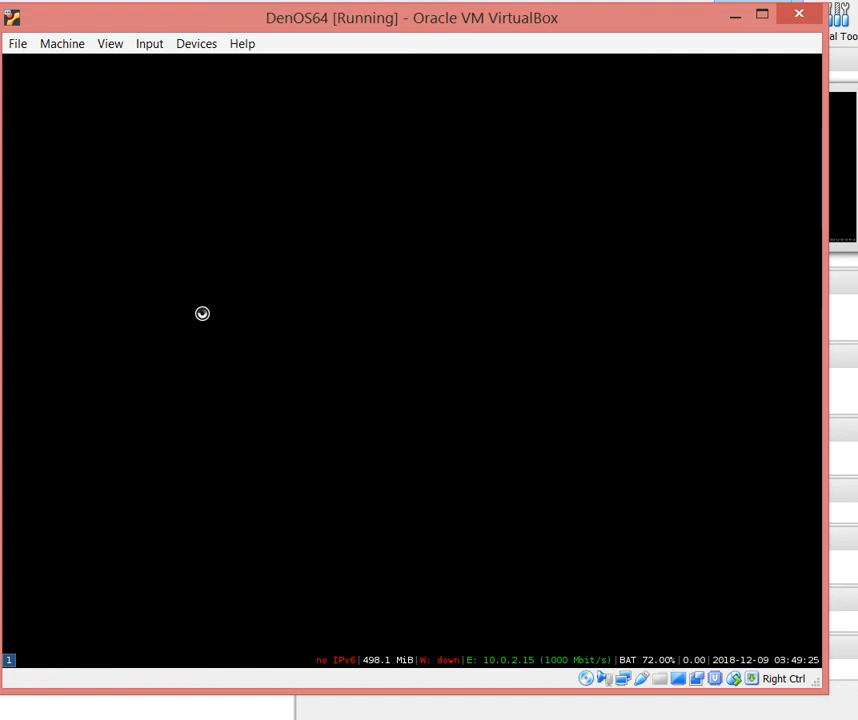
{"action": "type", "text": "screenfetch"}
{"action": "type", "text": "htop"}
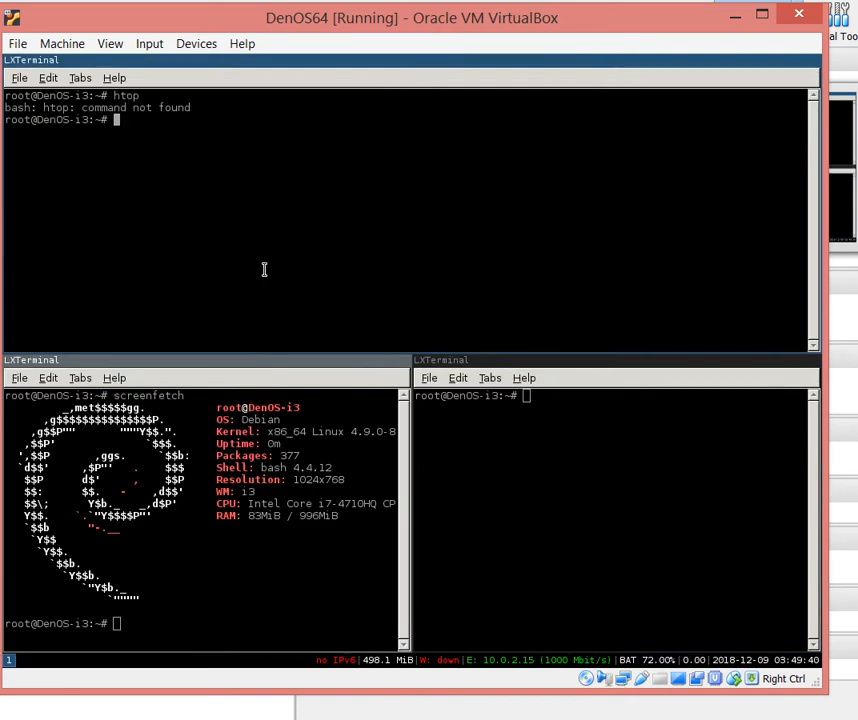
Run 'apt install htop' after finding htop missing.
{"action": "type", "text": "apt"}
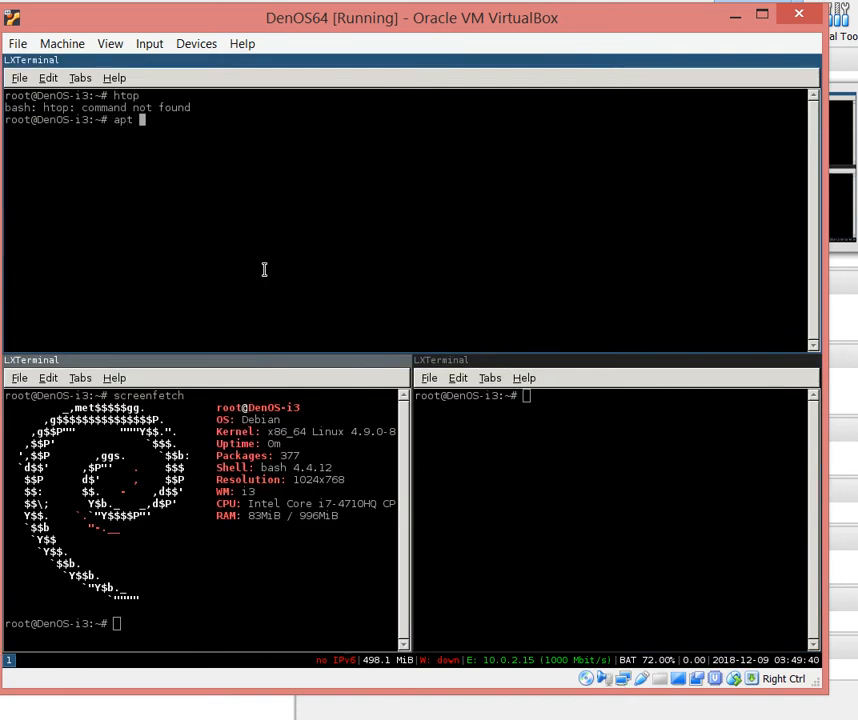
{"action": "type", "text": "install"}
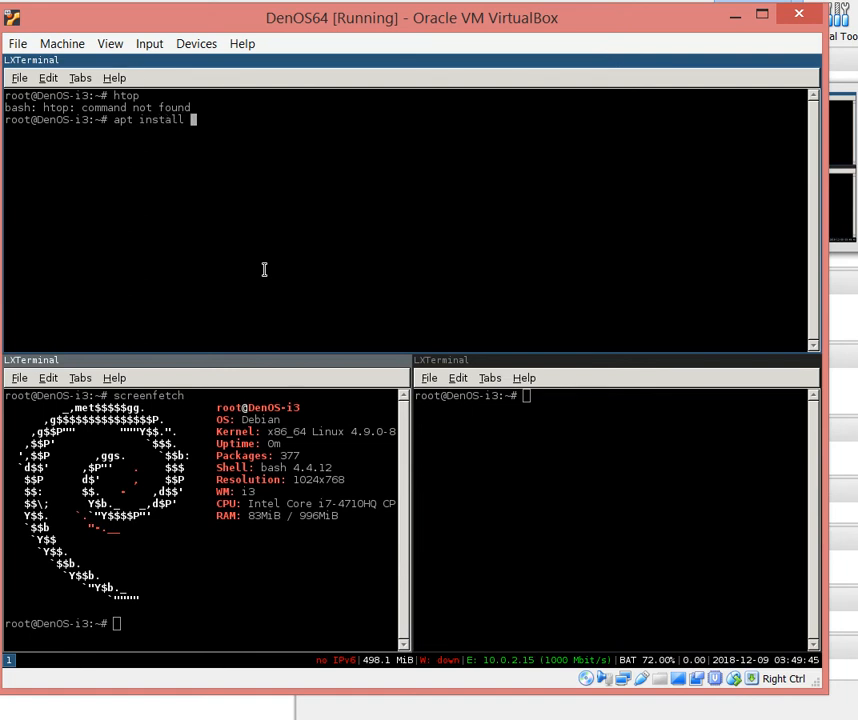
{"action": "type", "text": "htop"}
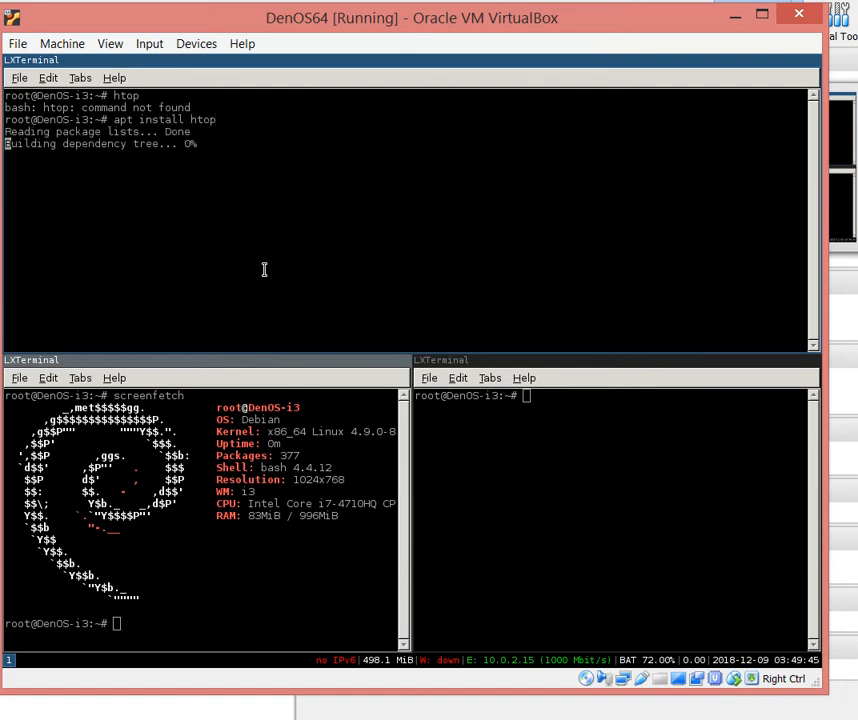